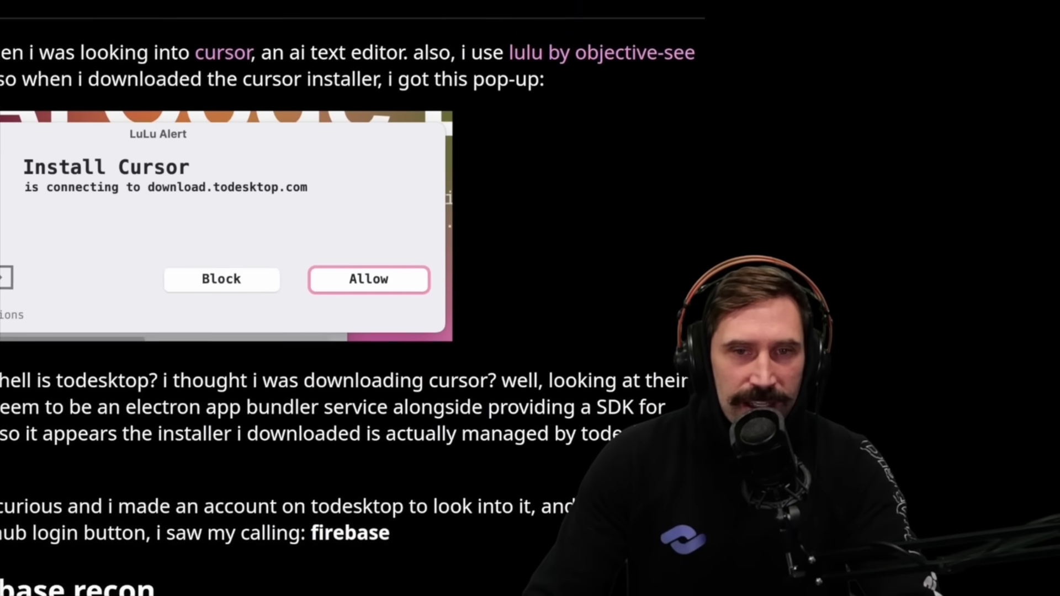
# Scroll up the blog post about the Cursor installer connecting to todesktop
pyautogui.scroll(3)
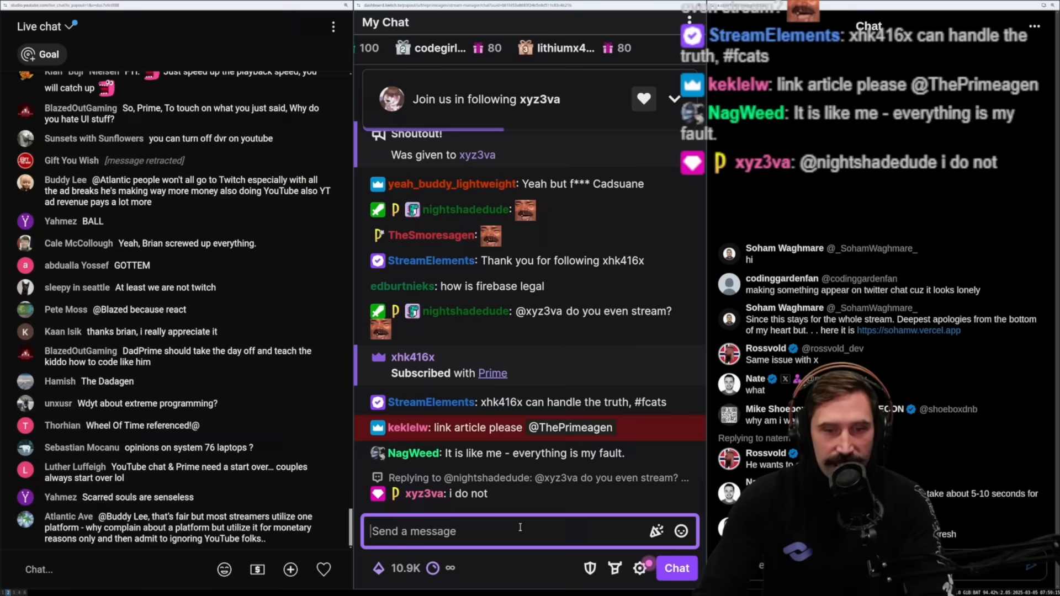
pyautogui.write('!today')
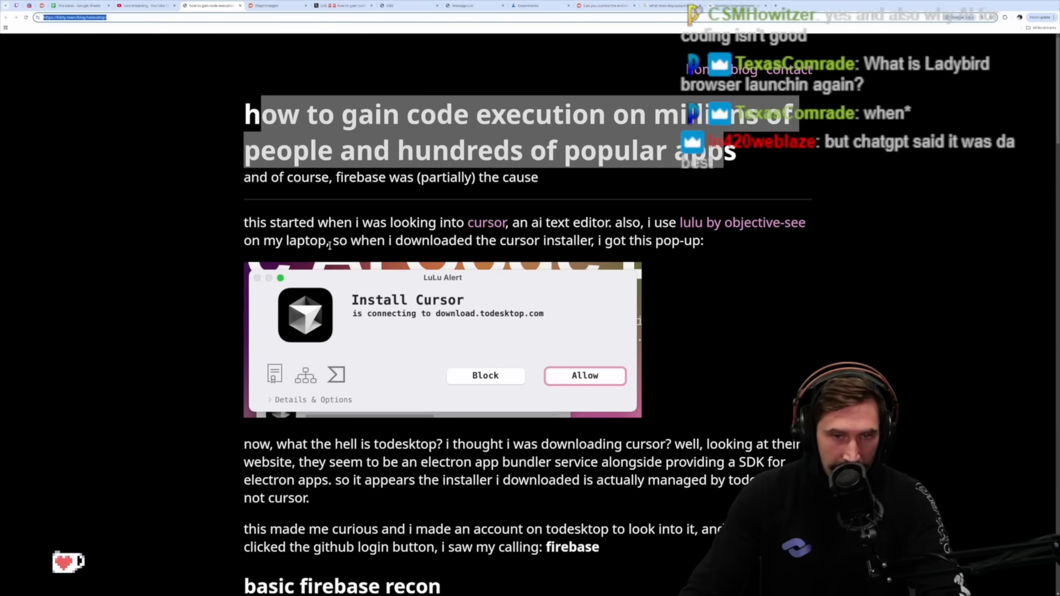
pyautogui.moveTo(602, 255)
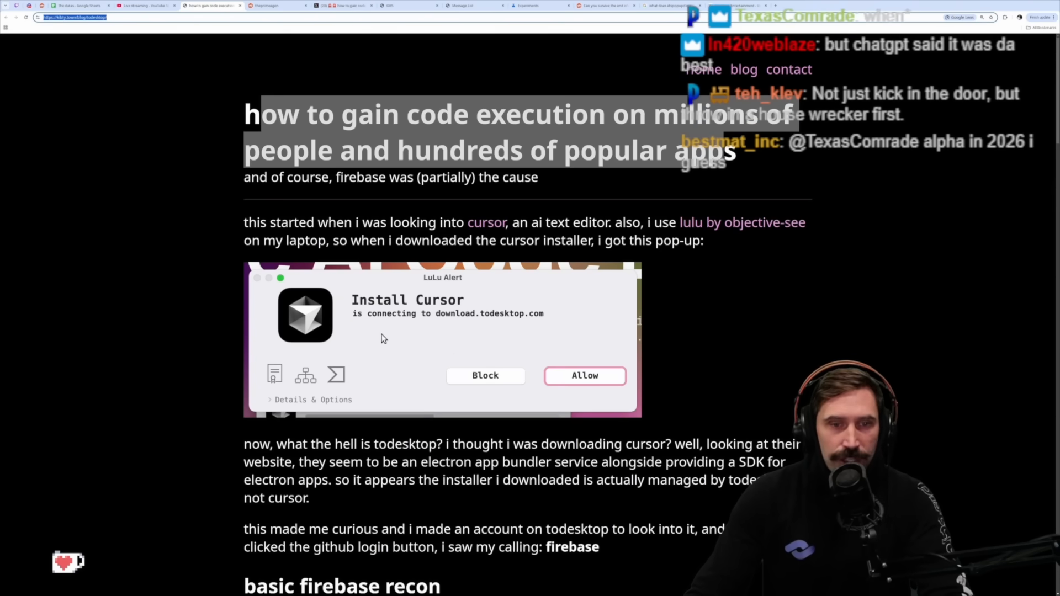
pyautogui.moveTo(504, 327)
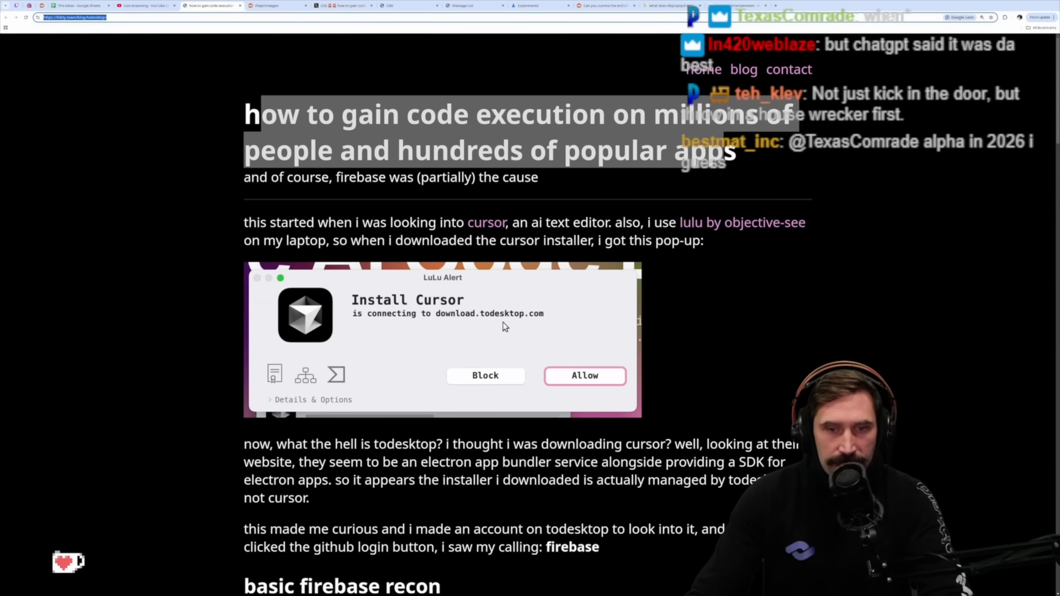
# Scroll past the LuLu alert image and highlight the todesktop and firebase paragraphs
pyautogui.scroll(-3)
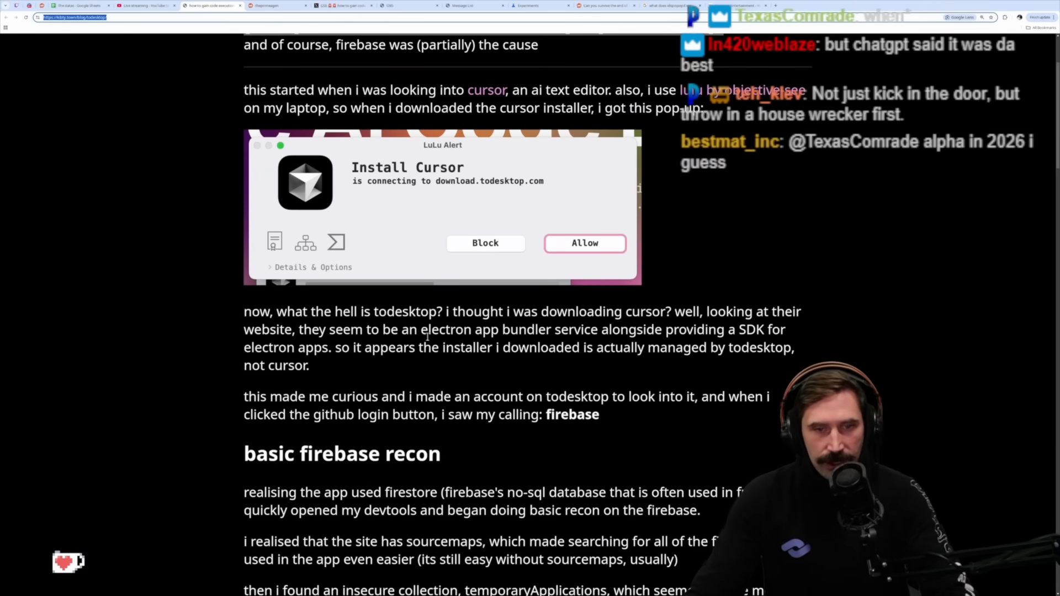
pyautogui.doubleClick(407, 312)
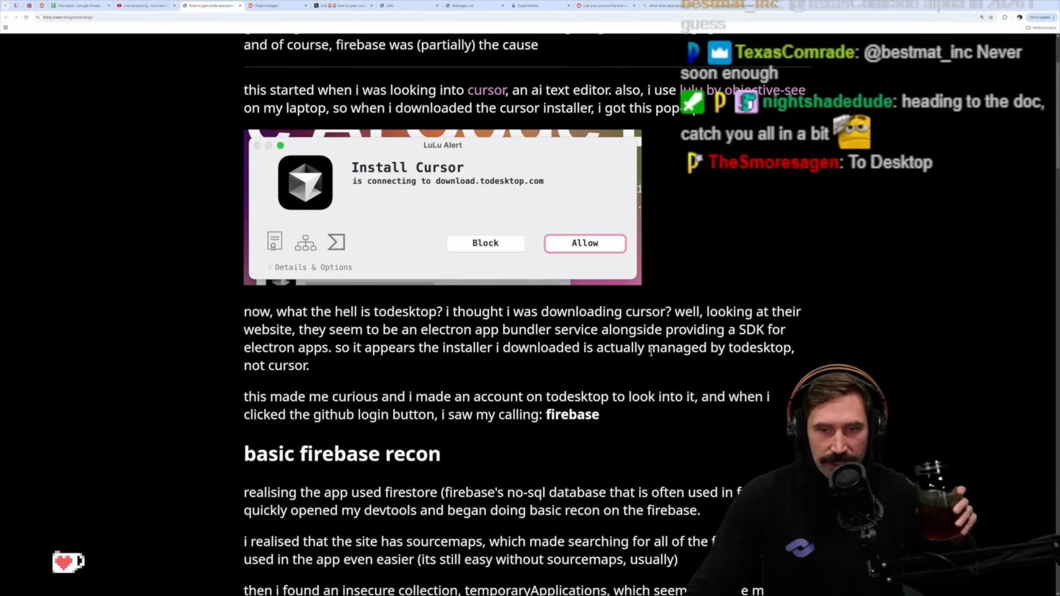
pyautogui.moveTo(370, 368)
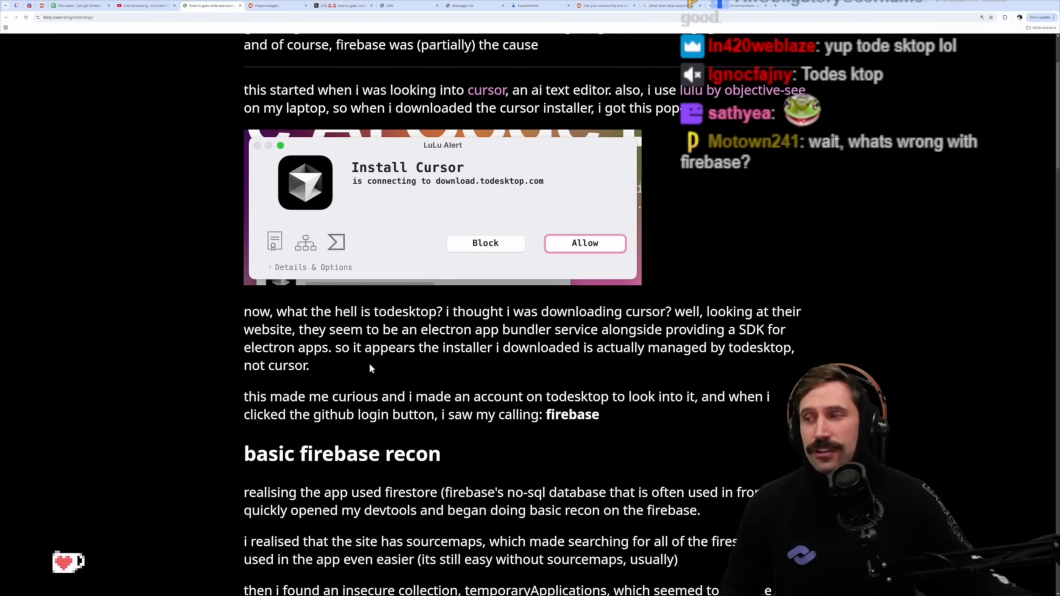
pyautogui.moveTo(513, 353)
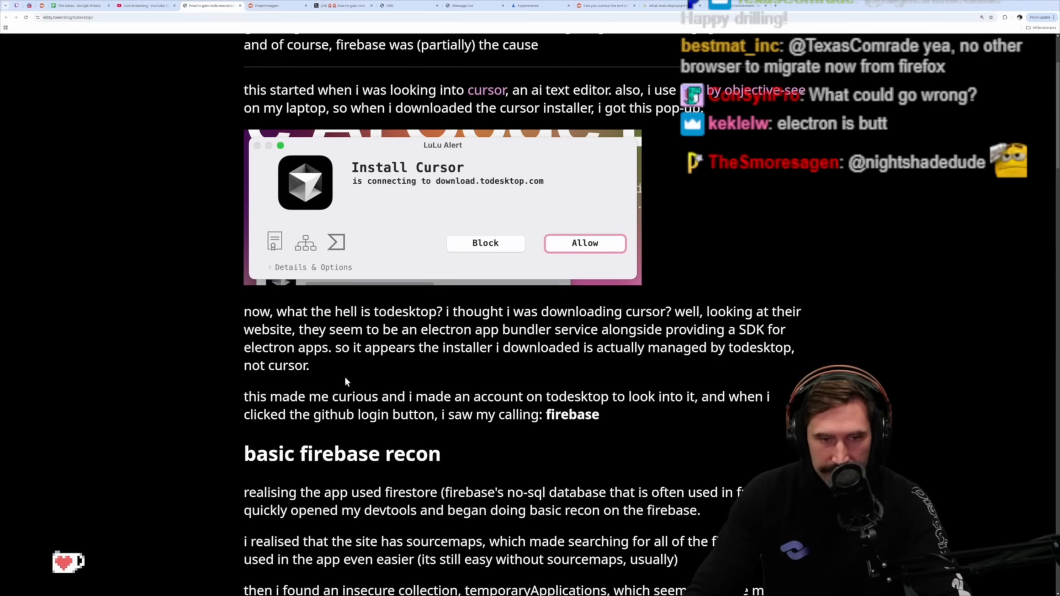
pyautogui.scroll(-3)
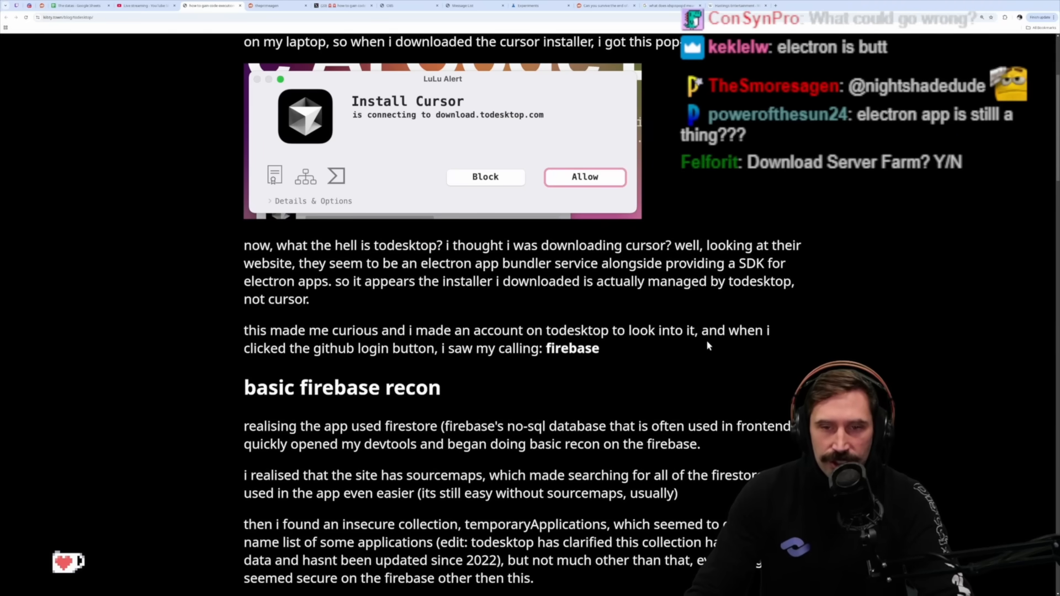
pyautogui.moveTo(426, 362)
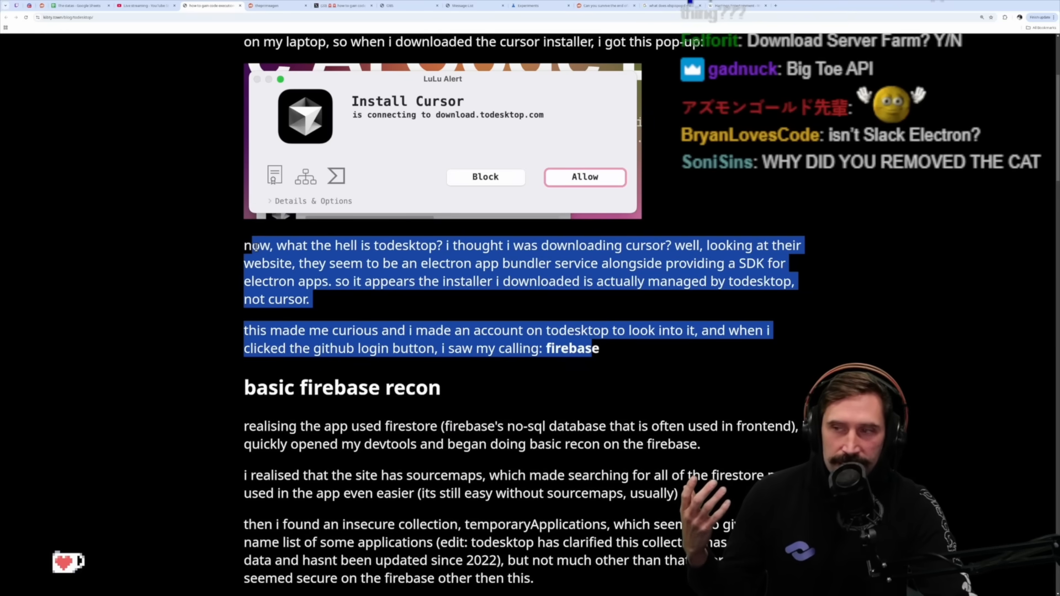
# Scroll through 'basic firebase recon', marking the sourcemaps paragraph, down to the todesktop cli section
pyautogui.scroll(-3)
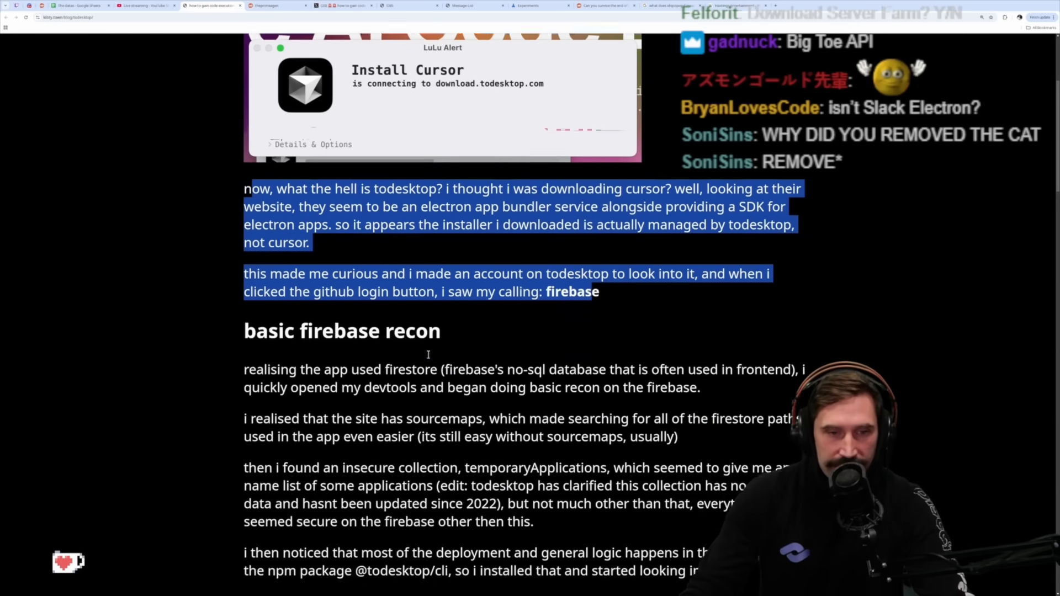
pyautogui.scroll(-3)
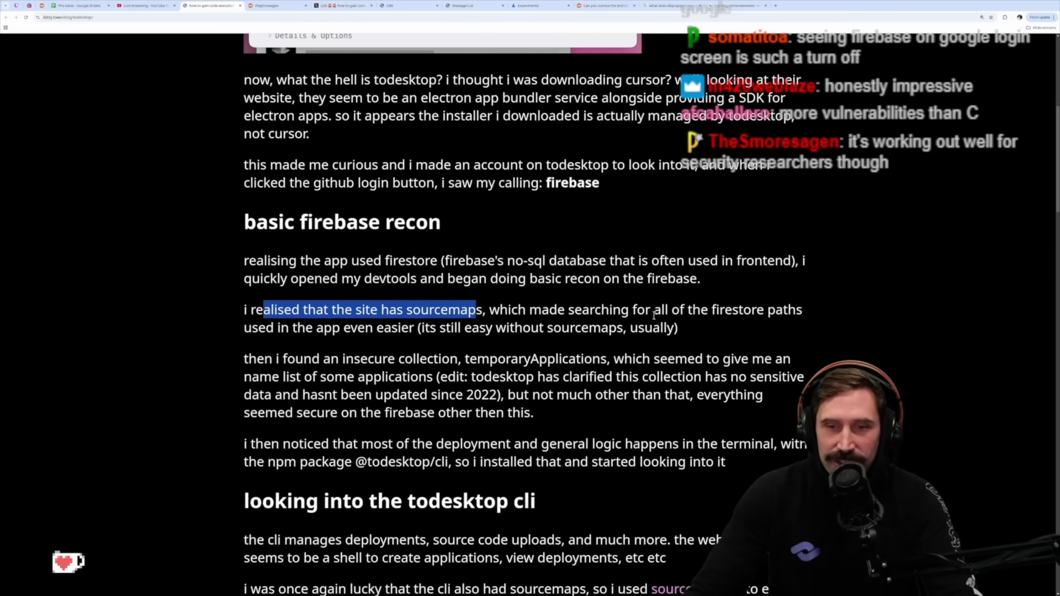
pyautogui.moveTo(427, 342)
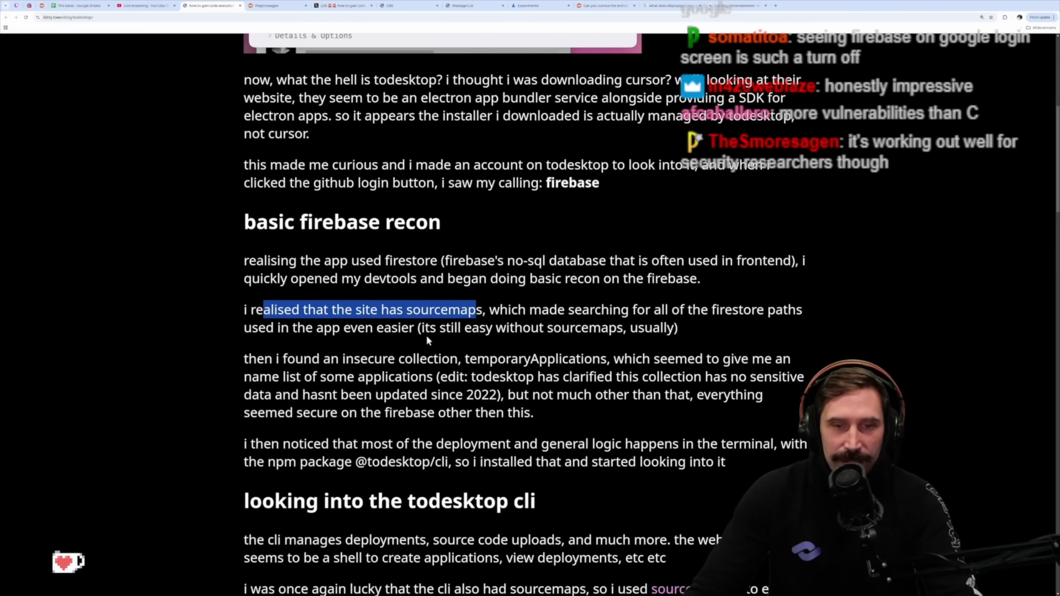
pyautogui.moveTo(602, 341)
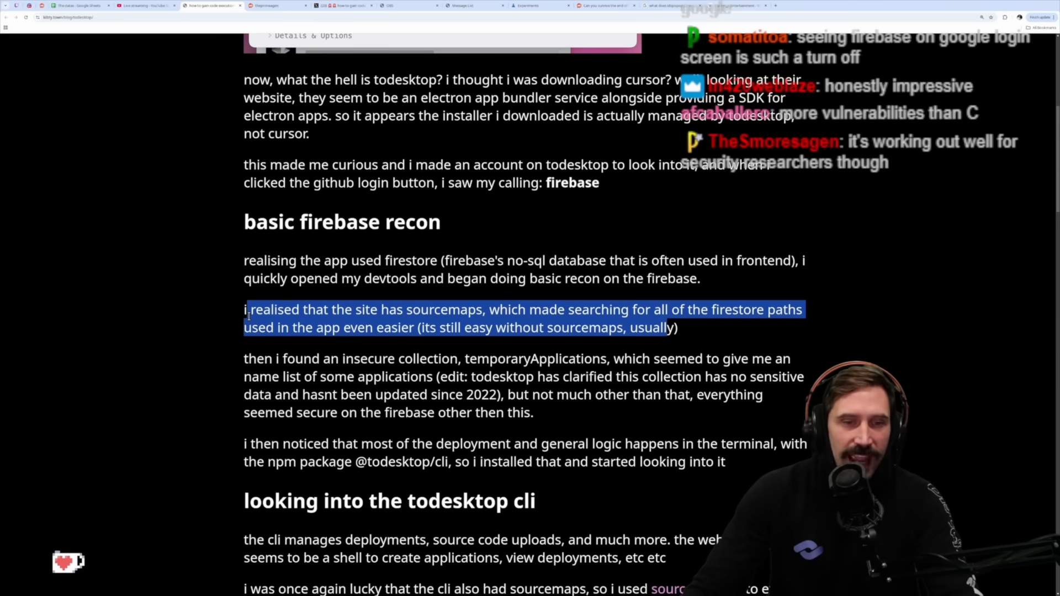
pyautogui.scroll(-3)
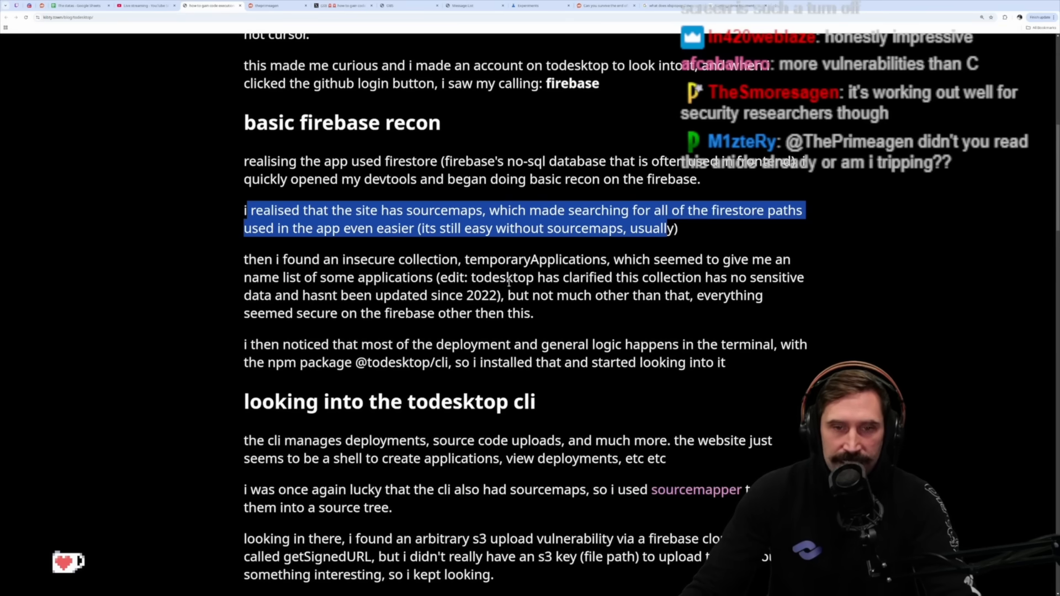
pyautogui.moveTo(788, 284)
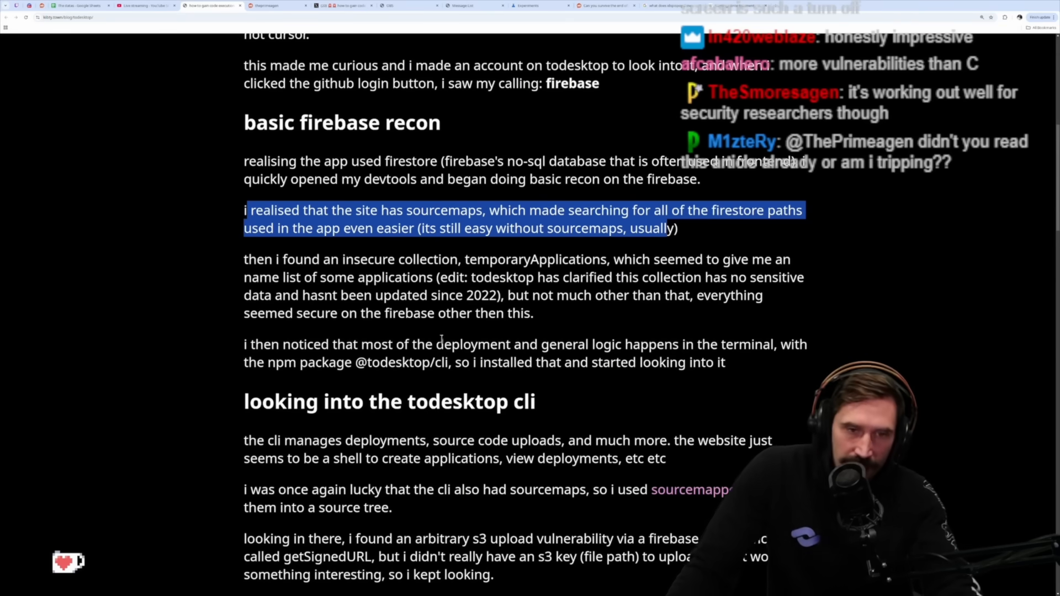
pyautogui.moveTo(586, 311)
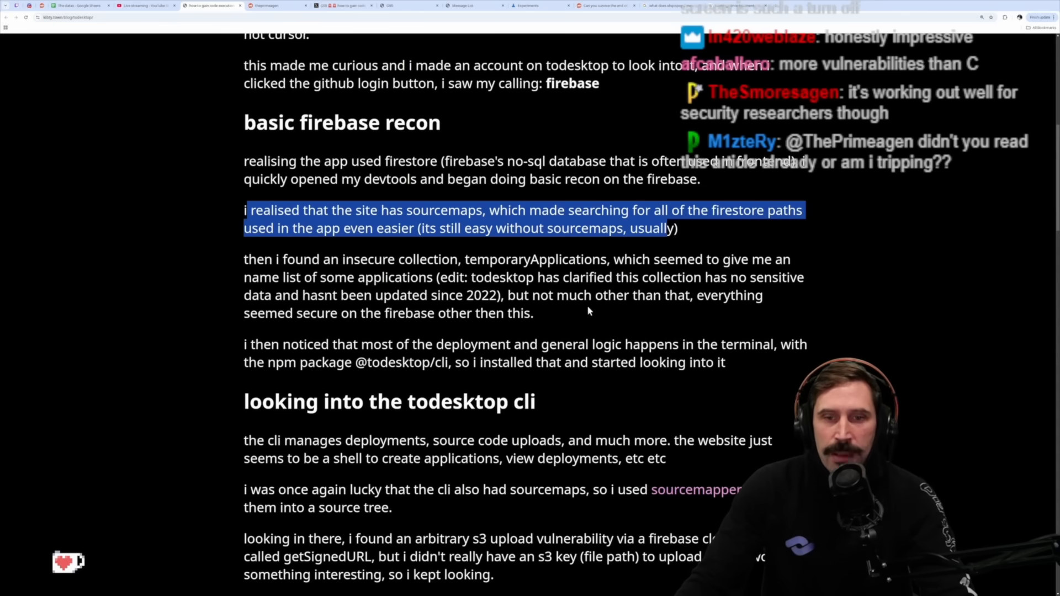
pyautogui.moveTo(398, 328)
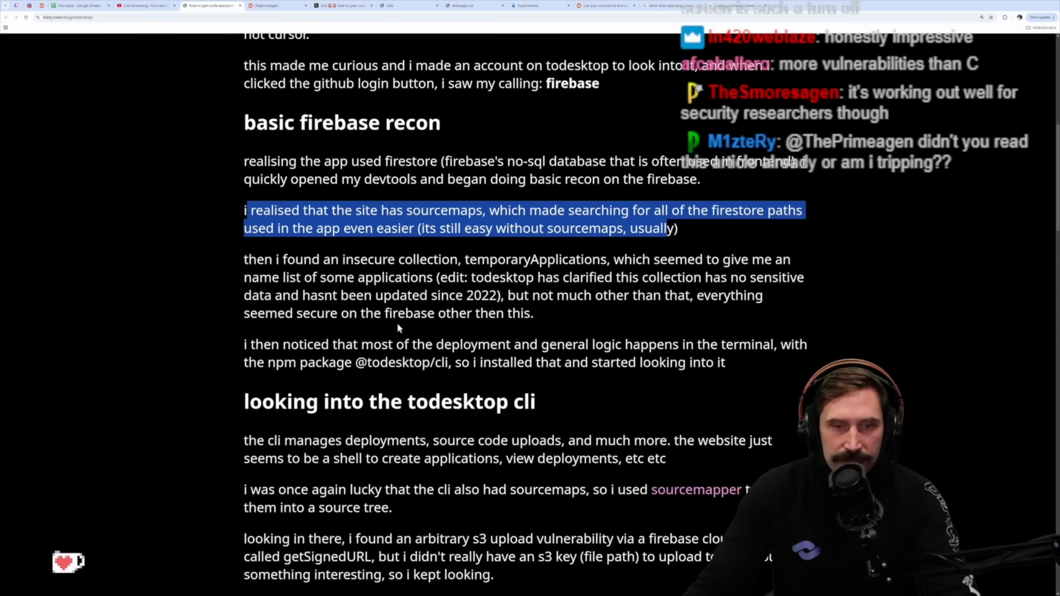
pyautogui.scroll(-3)
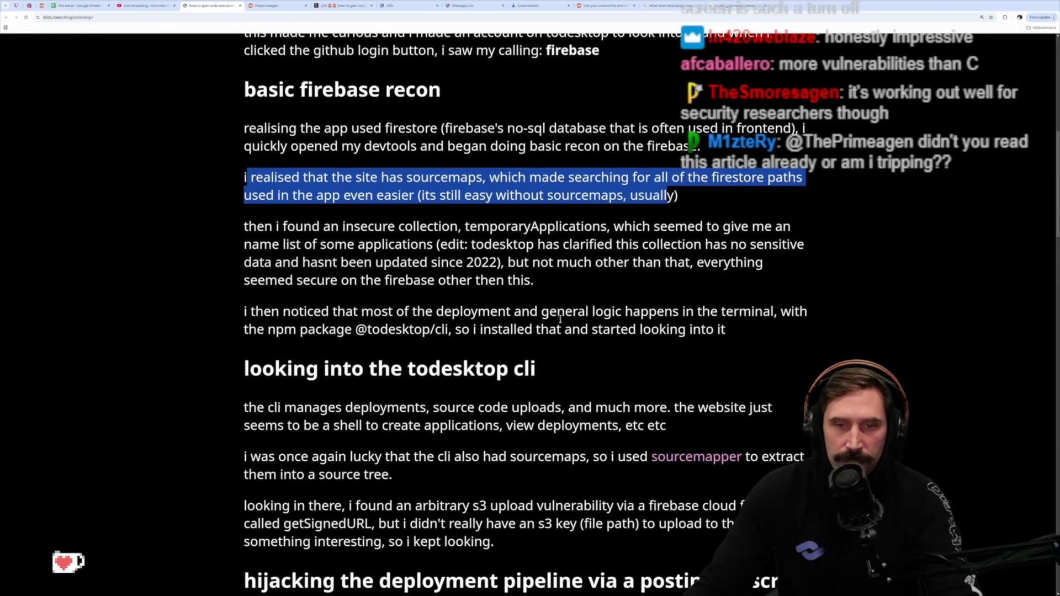
pyautogui.moveTo(818, 332)
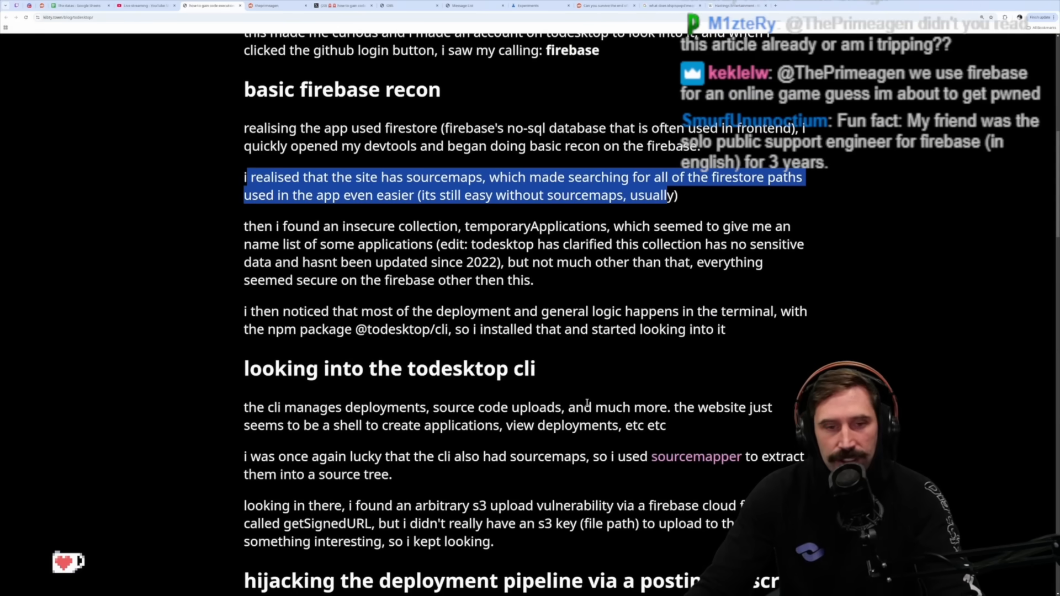
# Read the todesktop cli paragraphs, clear their highlight, and reach the 'hijacking the deployment pipeline' section
pyautogui.scroll(-3)
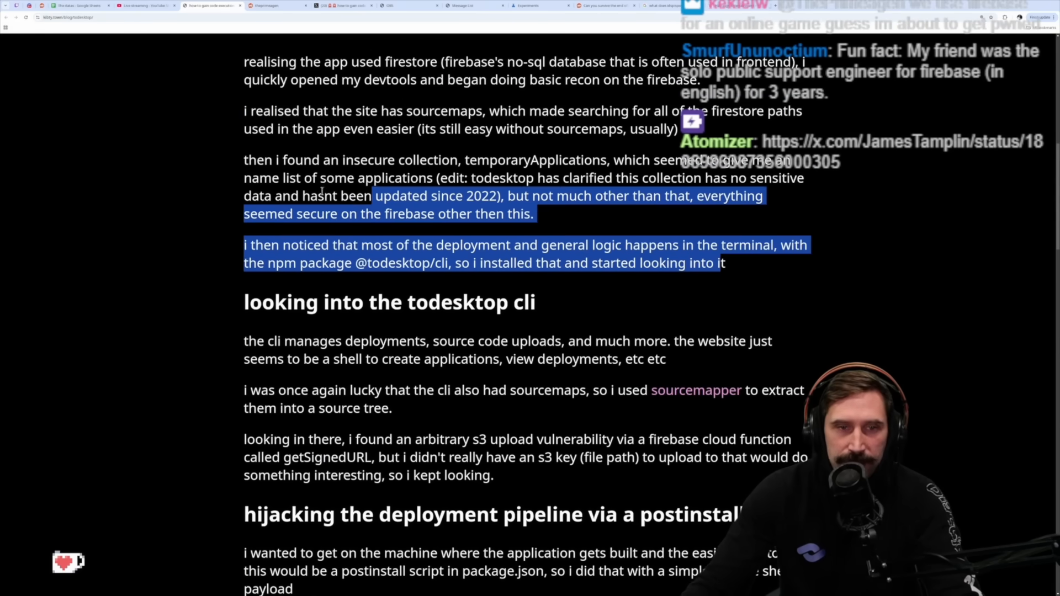
pyautogui.scroll(-3)
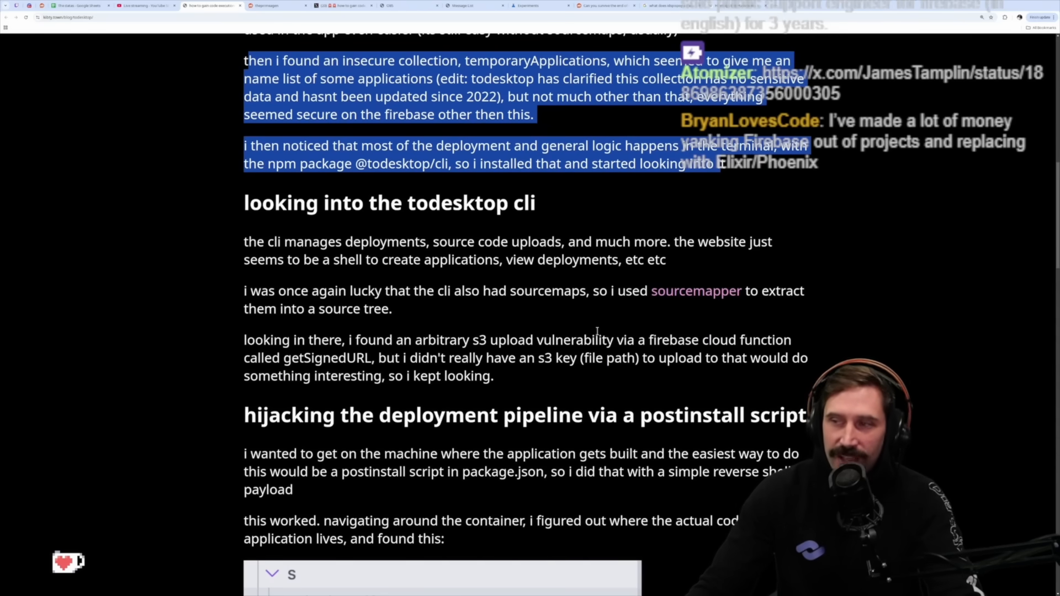
pyautogui.moveTo(585, 331)
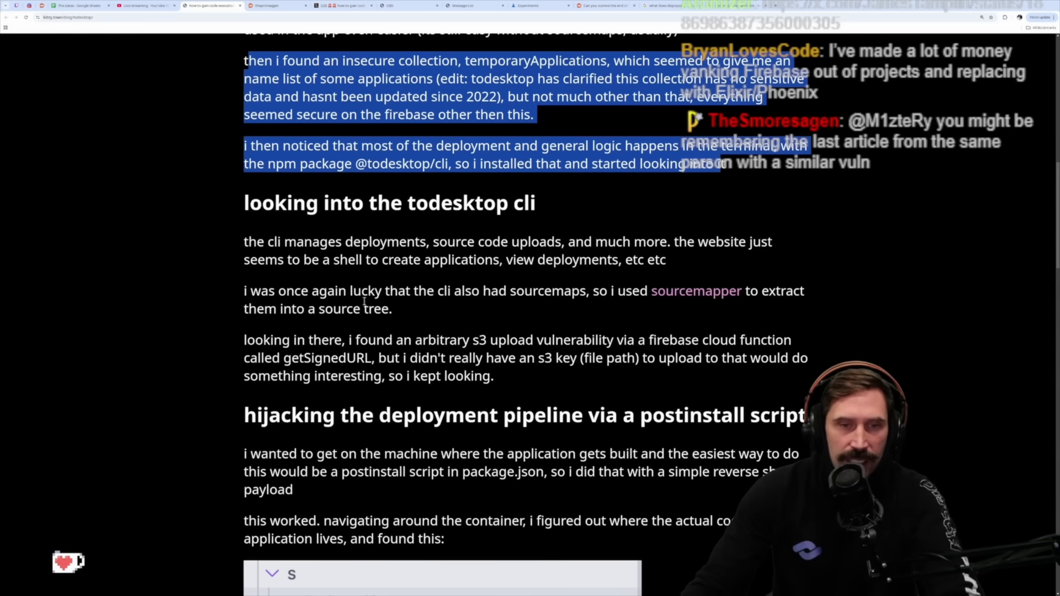
pyautogui.moveTo(598, 307)
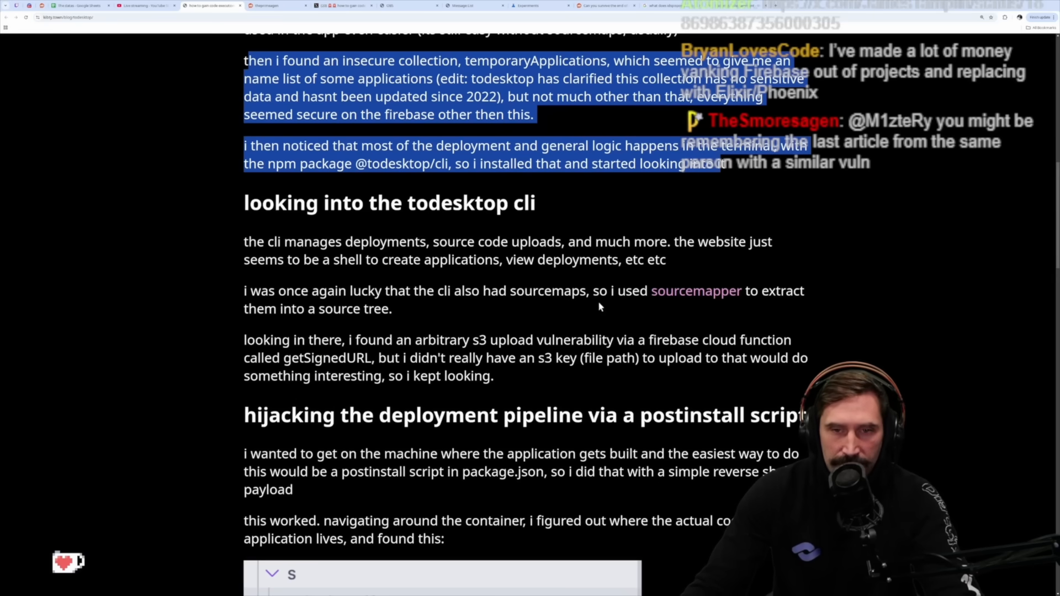
pyautogui.moveTo(343, 326)
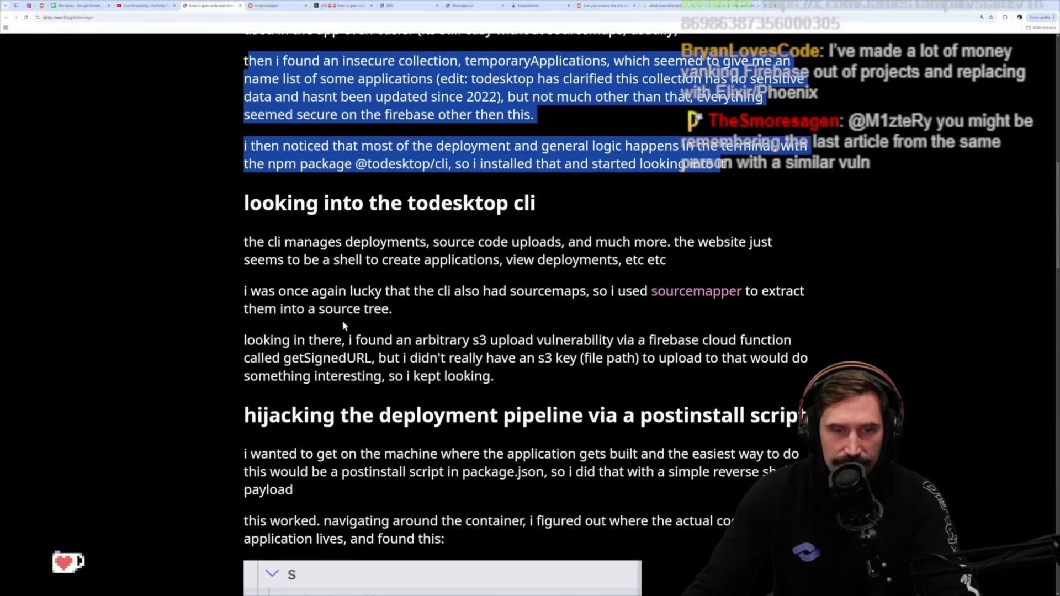
pyautogui.moveTo(382, 310)
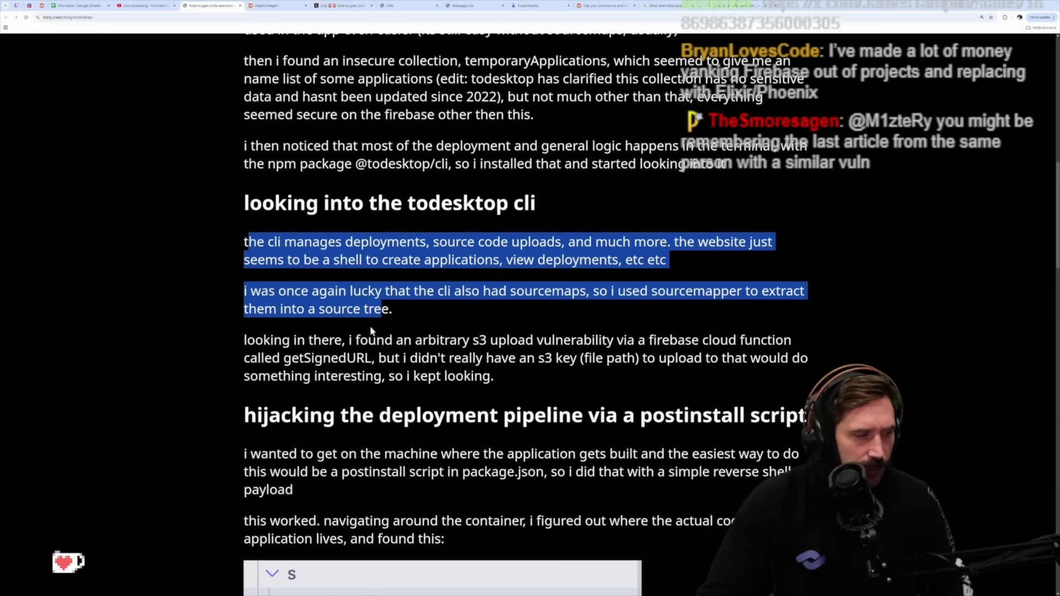
pyautogui.moveTo(491, 391)
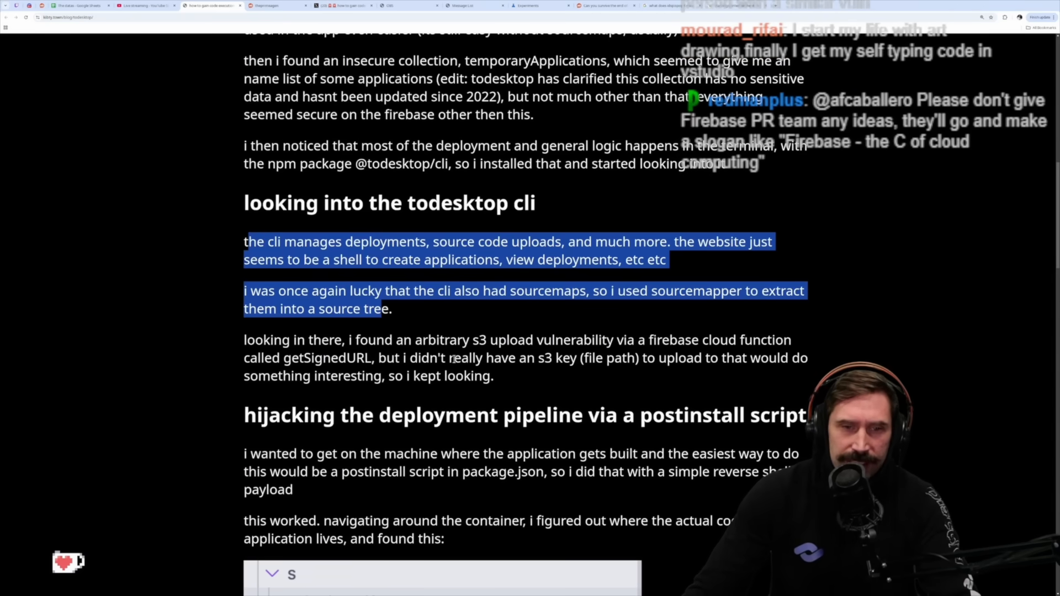
pyautogui.click(451, 360)
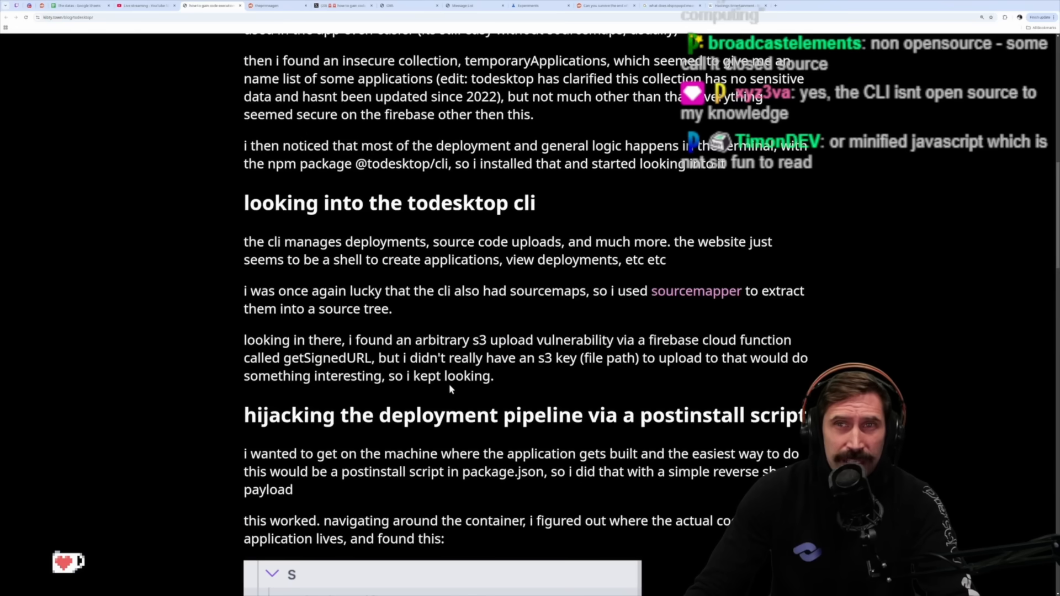
pyautogui.scroll(-3)
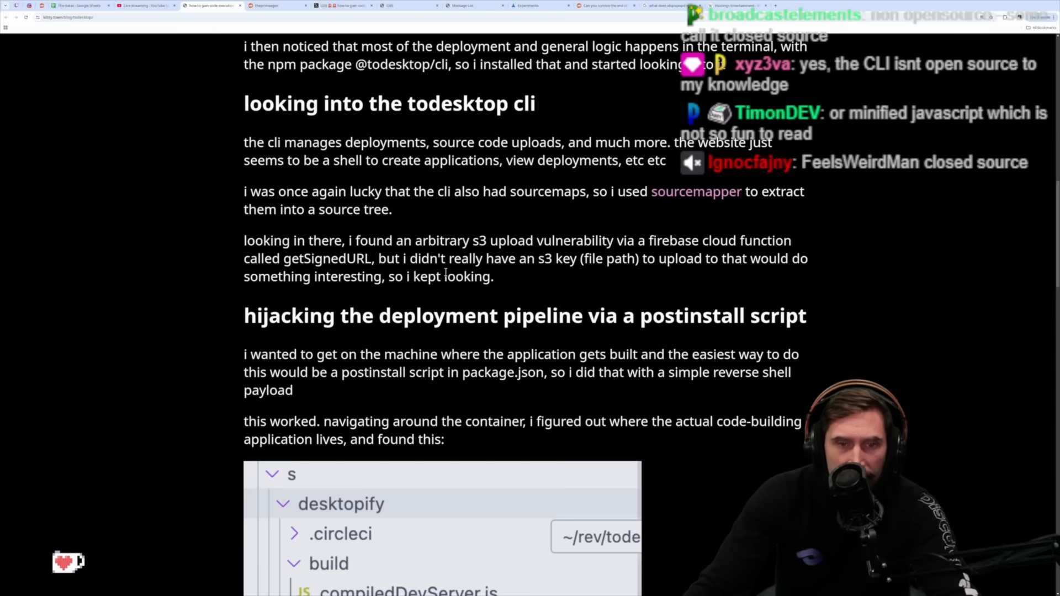
pyautogui.moveTo(540, 287)
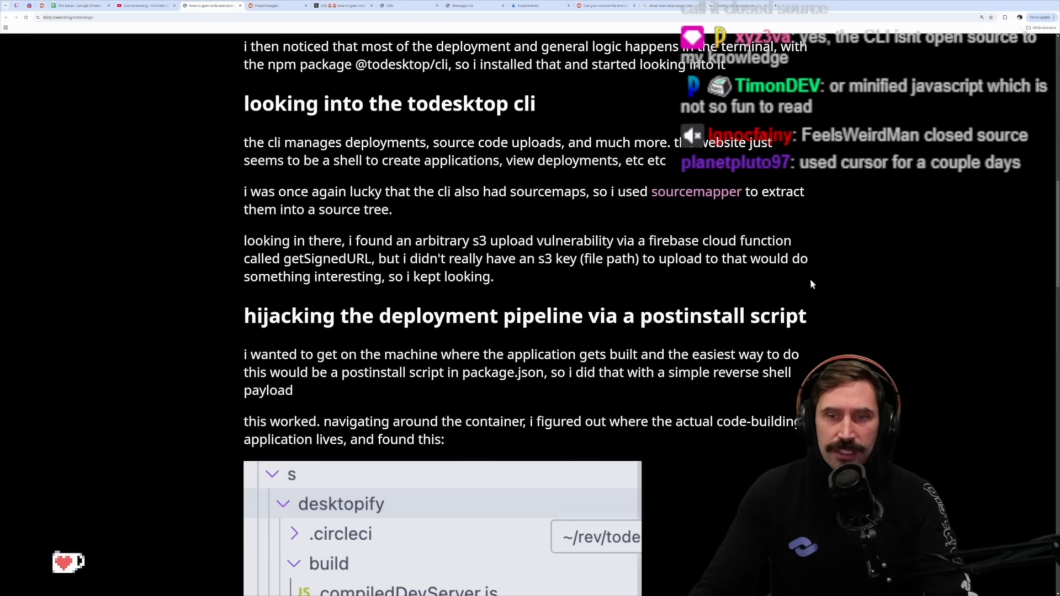
# Clear the hijacking heading highlight and read past the file tree and decrypted config.prod.json
pyautogui.scroll(-3)
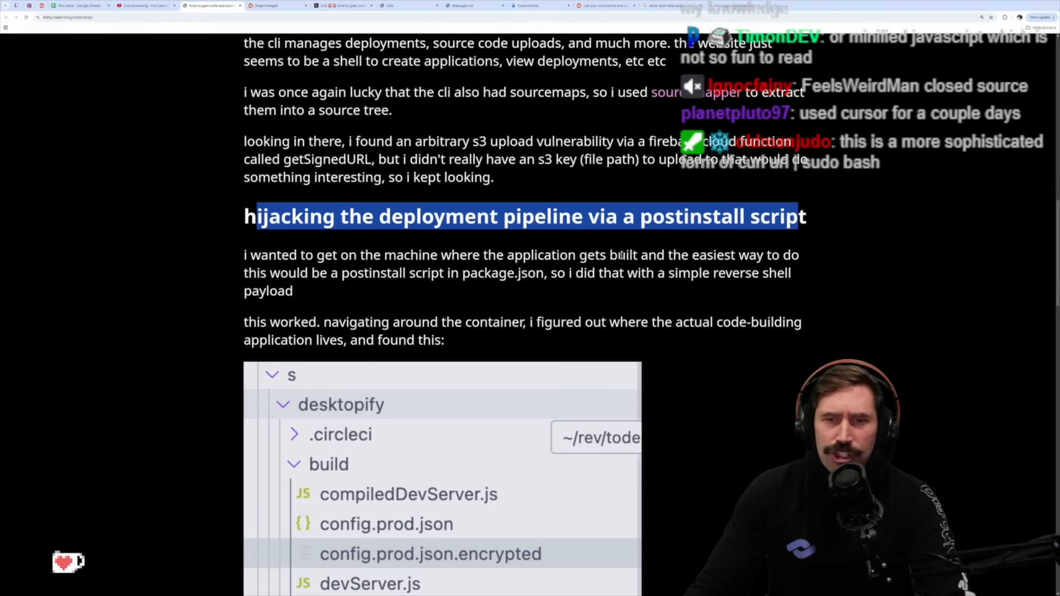
pyautogui.doubleClick(696, 216)
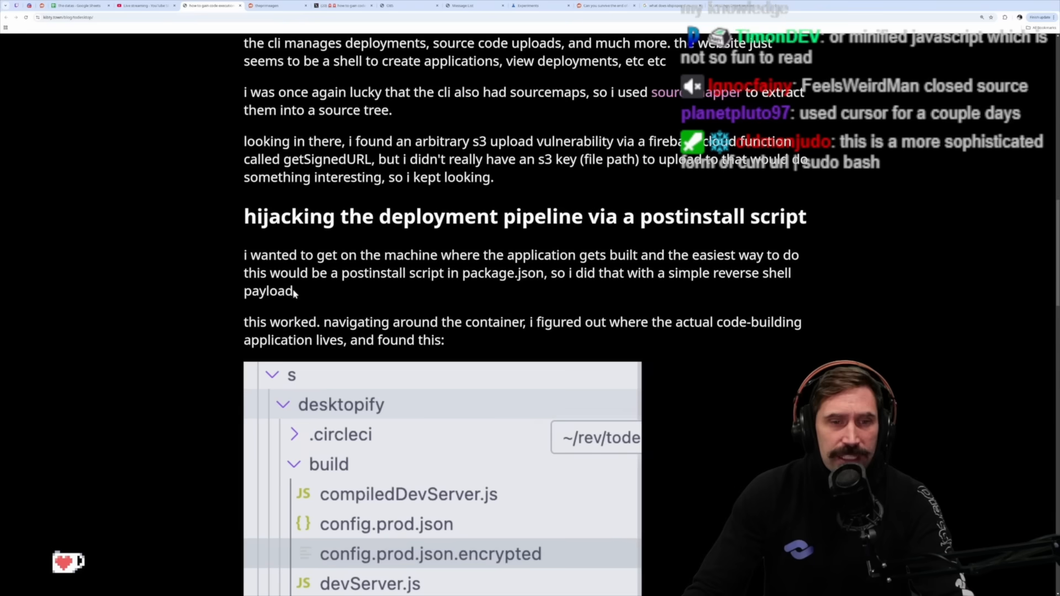
pyautogui.moveTo(488, 278)
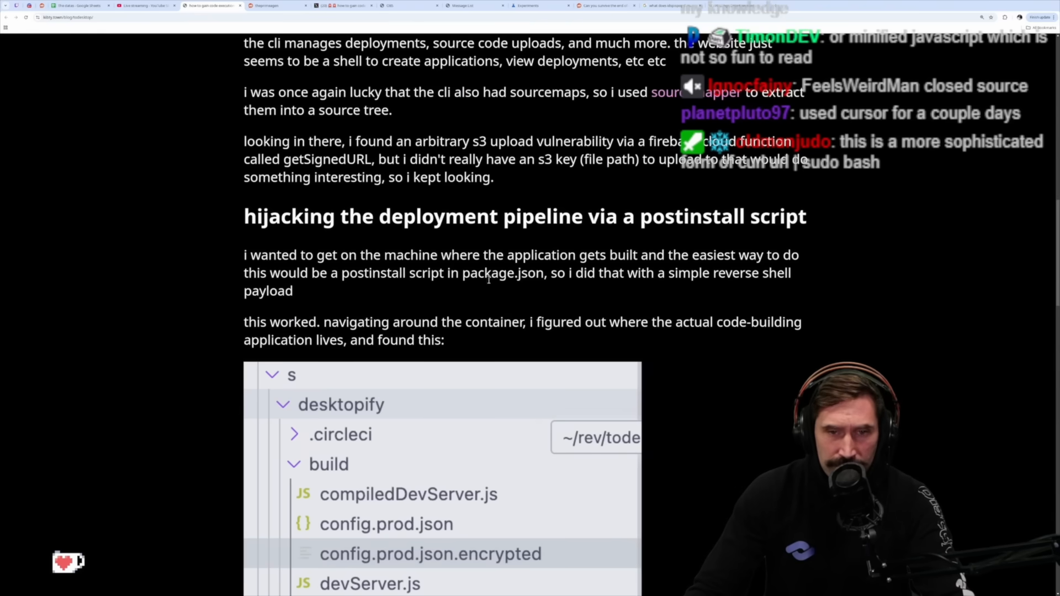
pyautogui.moveTo(711, 287)
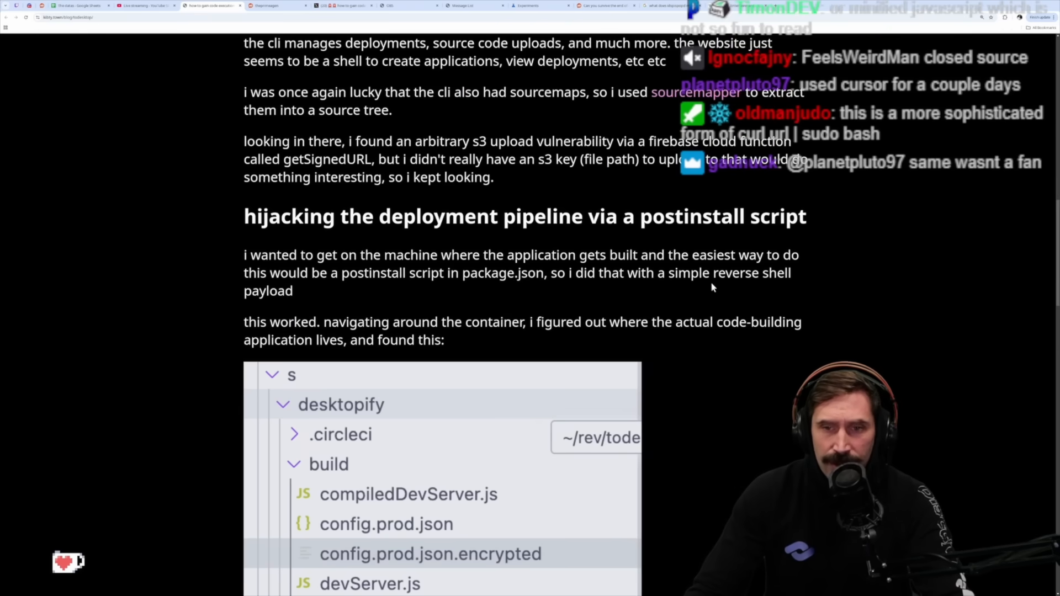
pyautogui.scroll(-3)
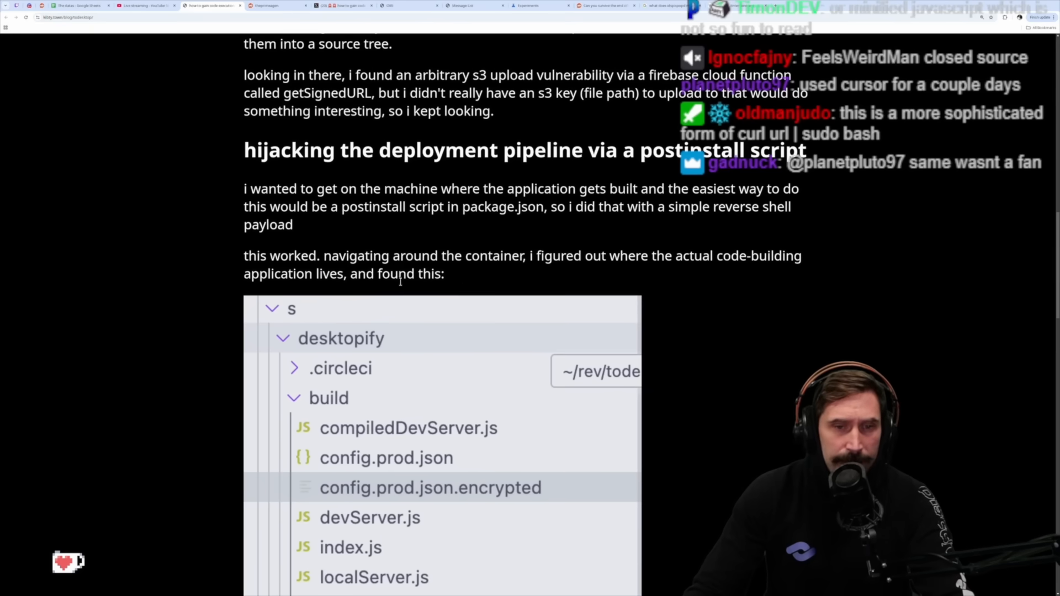
pyautogui.scroll(-3)
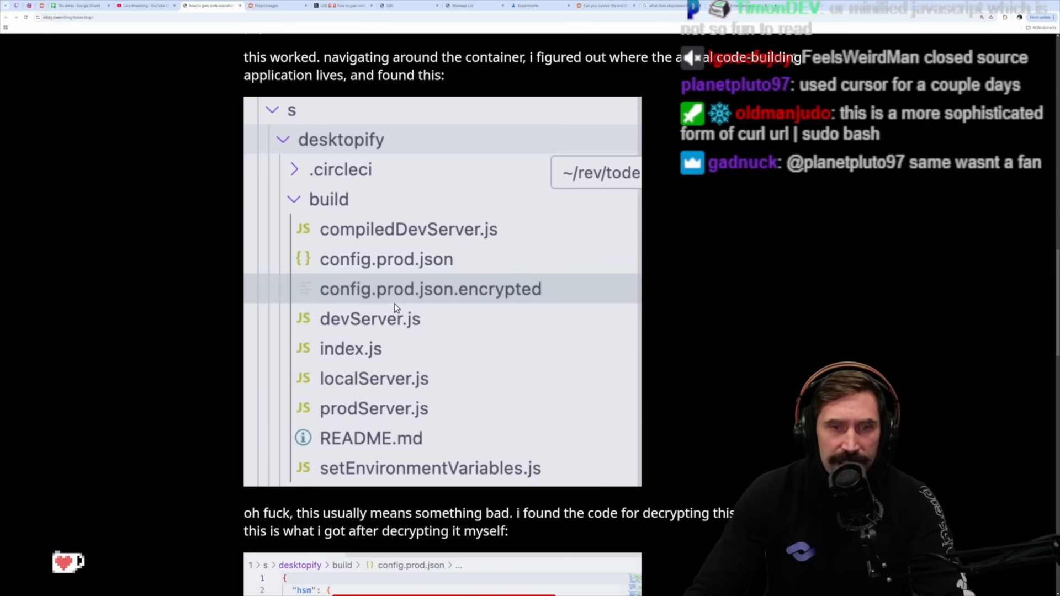
pyautogui.scroll(-3)
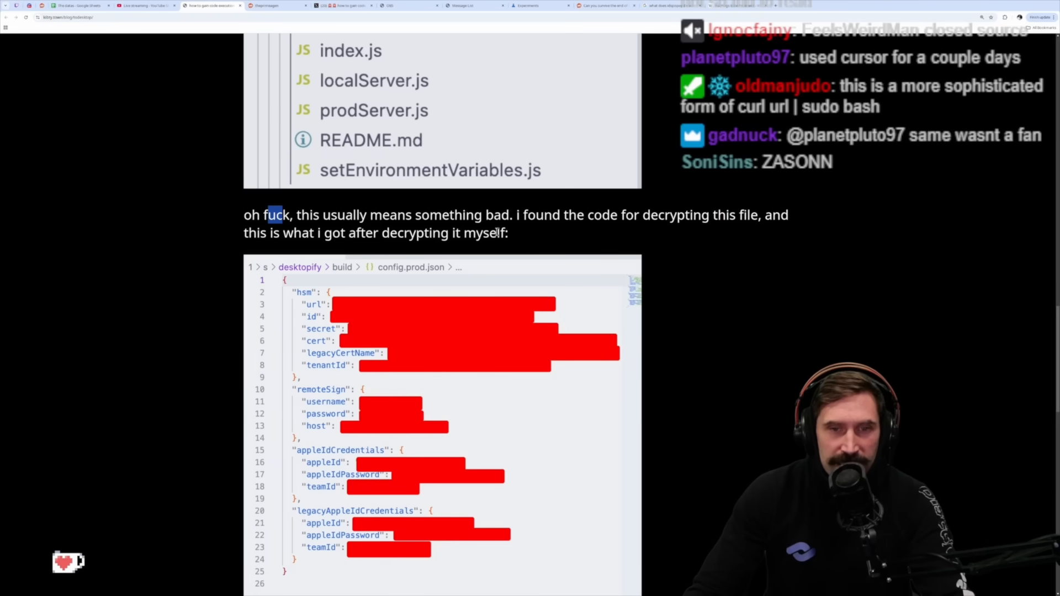
pyautogui.moveTo(710, 221)
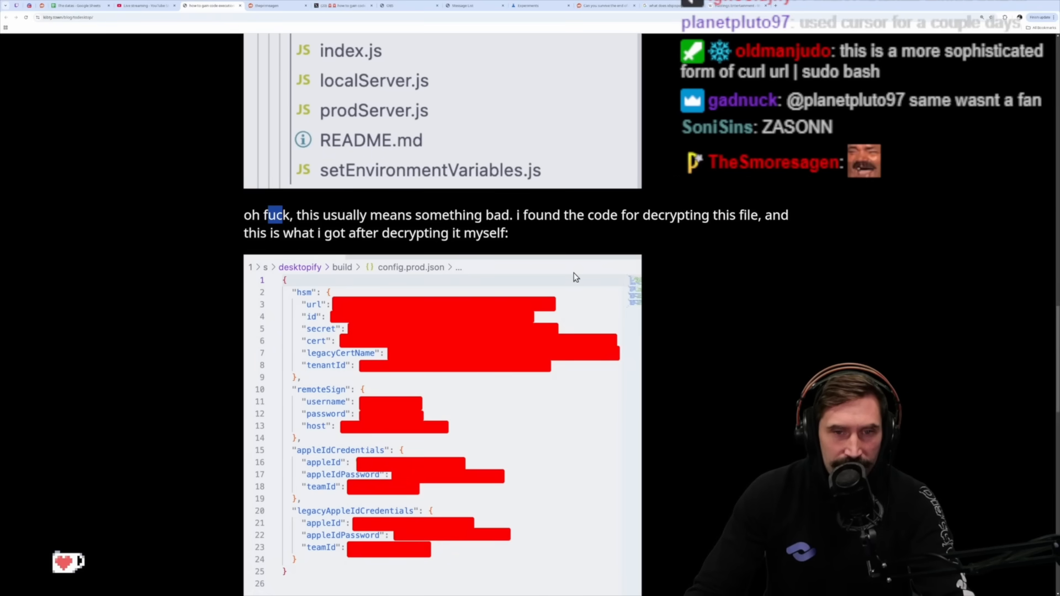
pyautogui.scroll(-3)
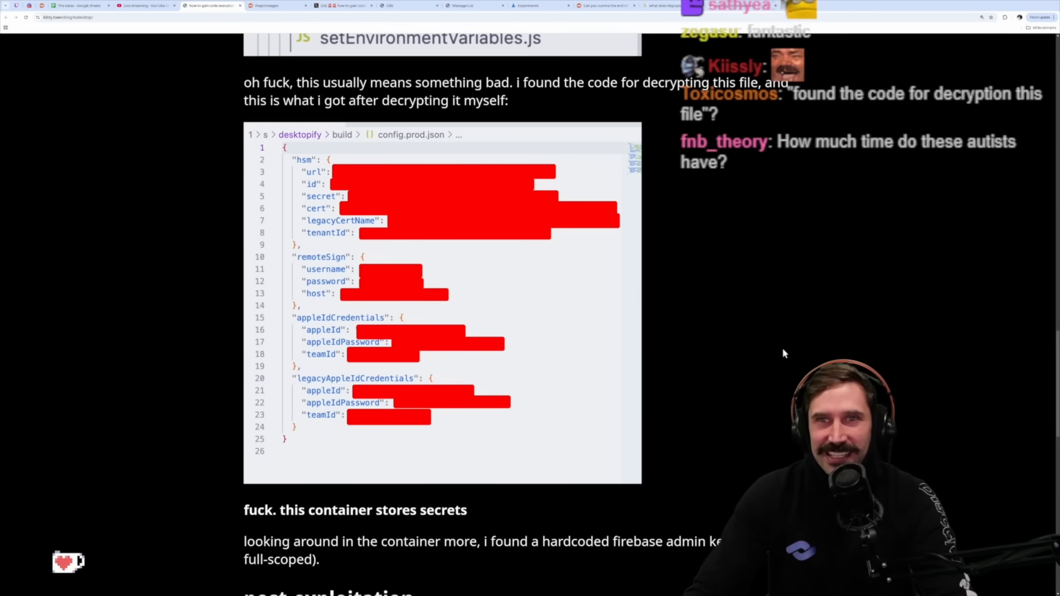
pyautogui.scroll(-3)
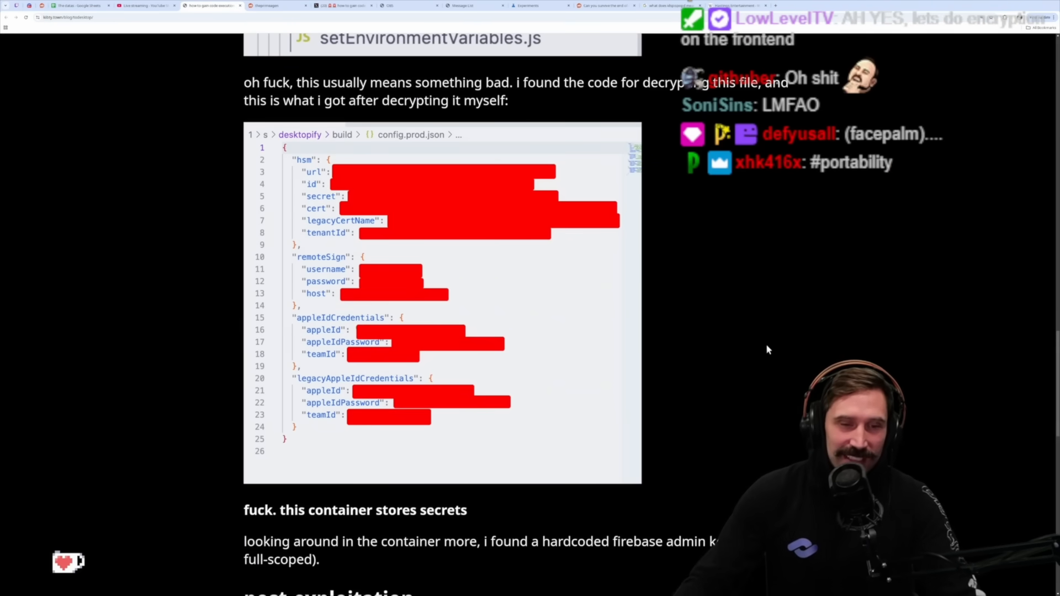
pyautogui.scroll(-3)
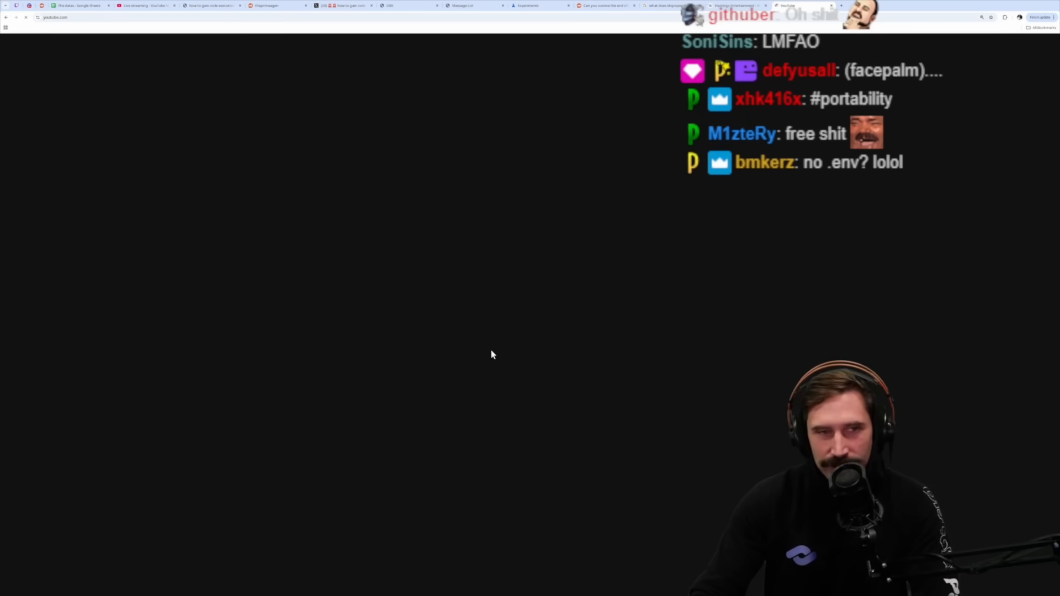
# Search YouTube for 'president camacho speech', play the clip, and return to the blog tab
pyautogui.write('president camacho')
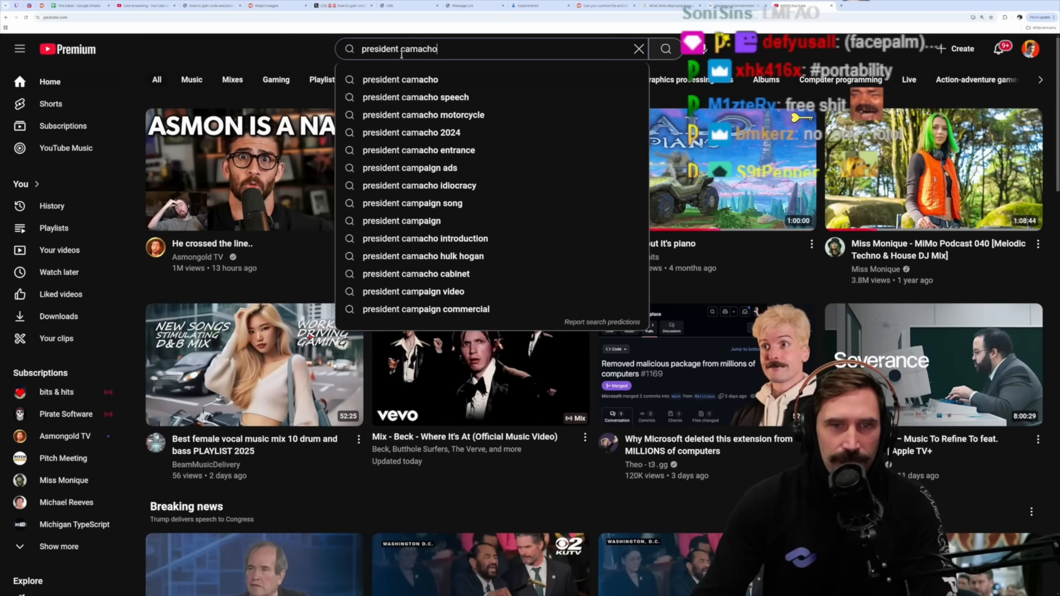
pyautogui.click(415, 97)
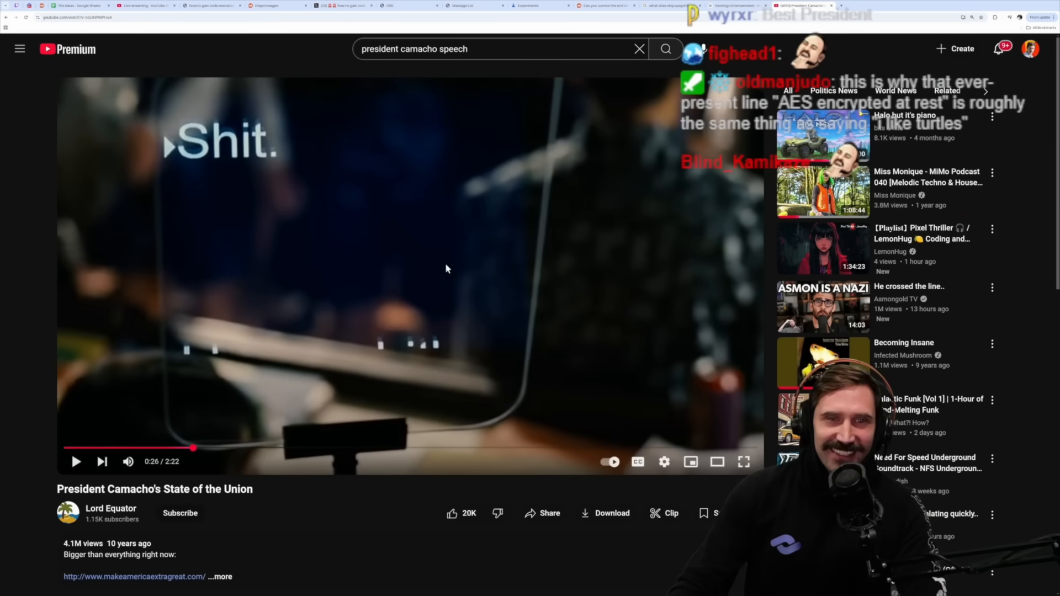
pyautogui.click(210, 5)
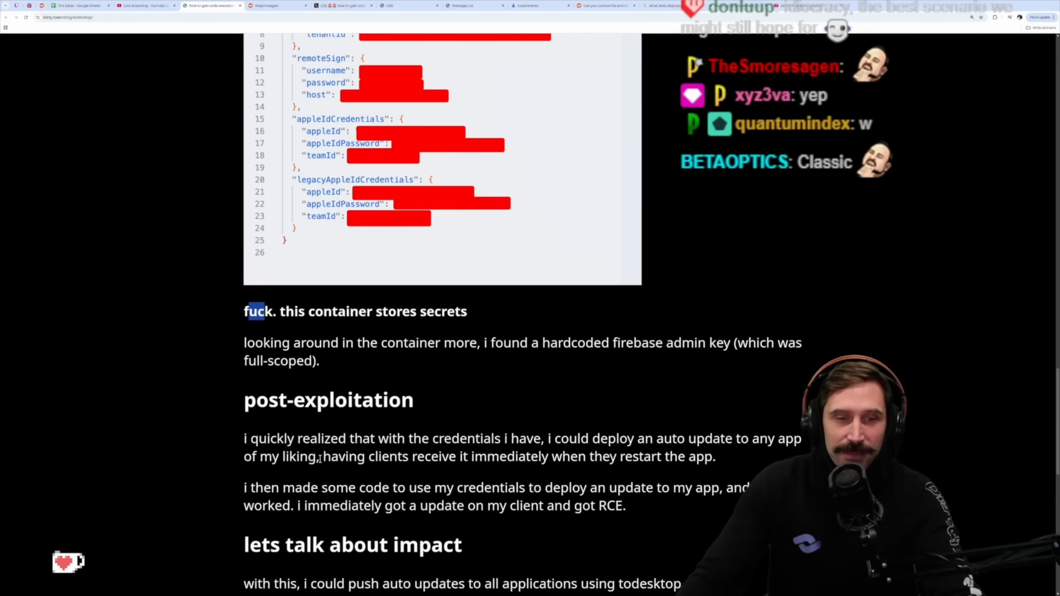
pyautogui.scroll(-3)
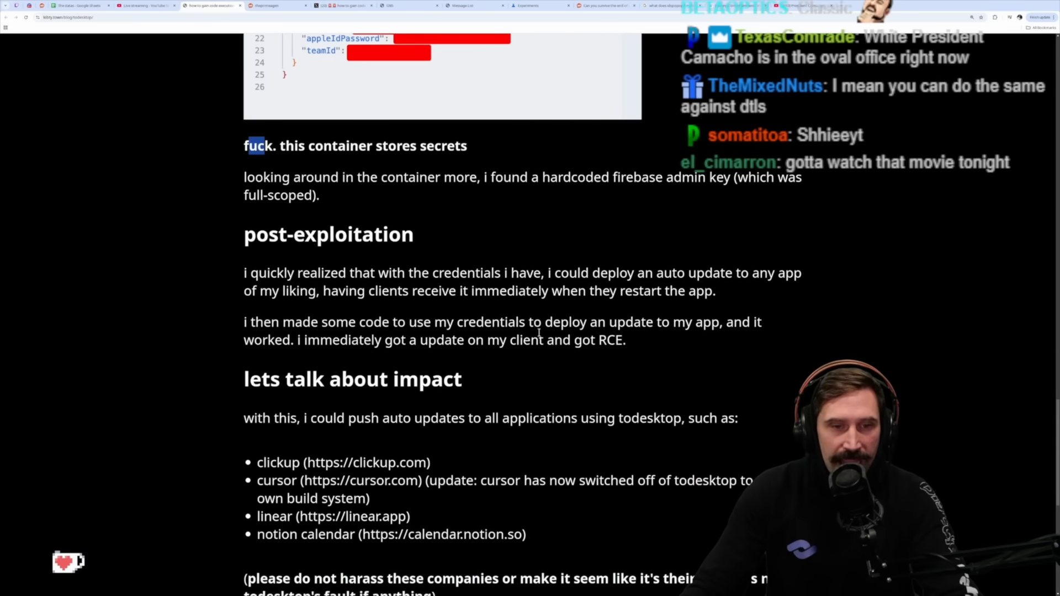
pyautogui.moveTo(500, 434)
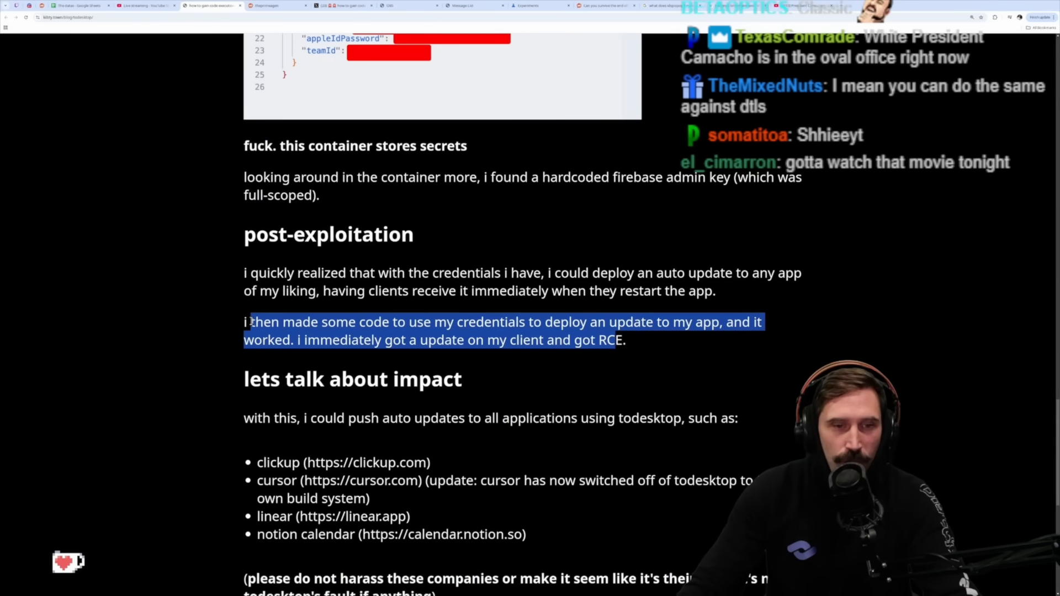
pyautogui.scroll(-3)
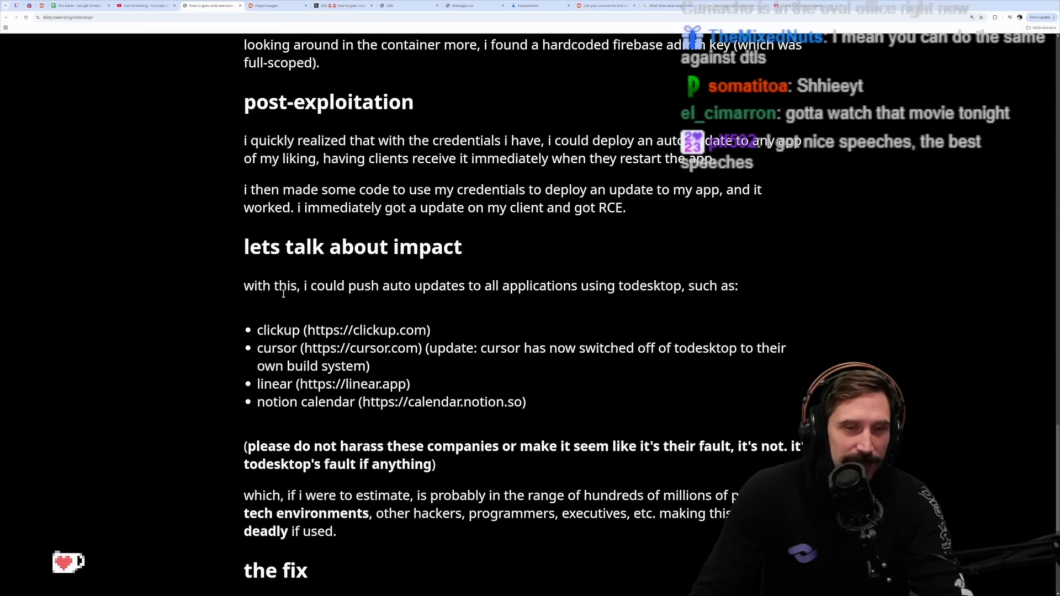
pyautogui.moveTo(394, 313)
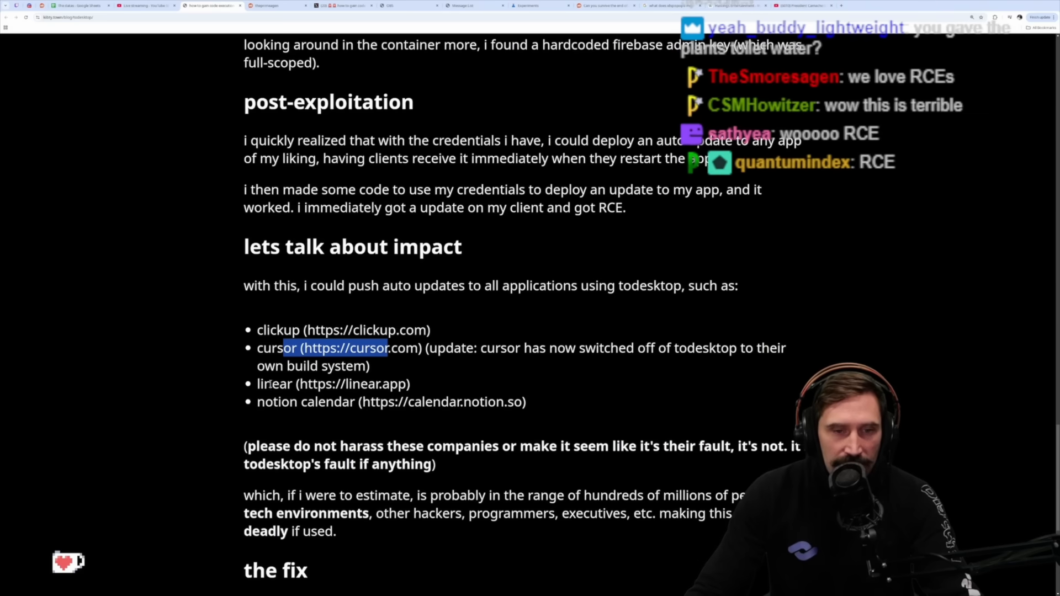
pyautogui.scroll(-3)
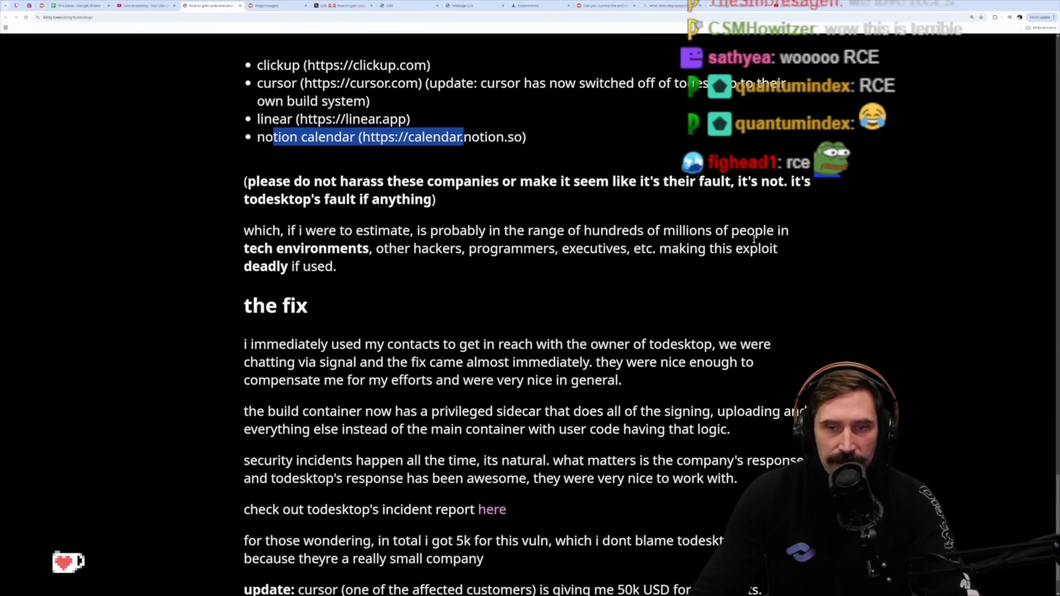
pyautogui.moveTo(508, 262)
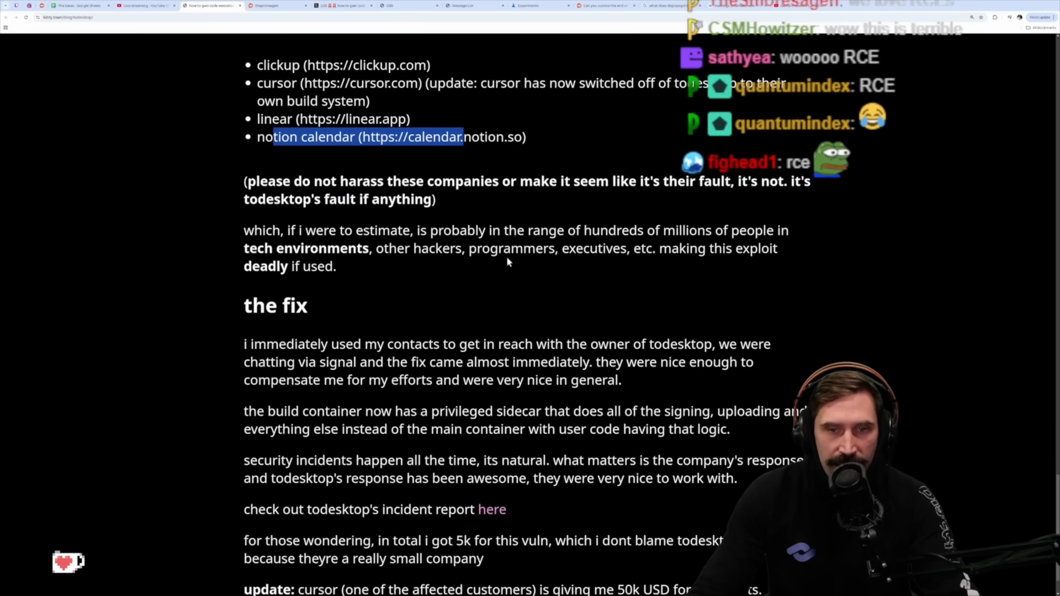
pyautogui.moveTo(740, 262)
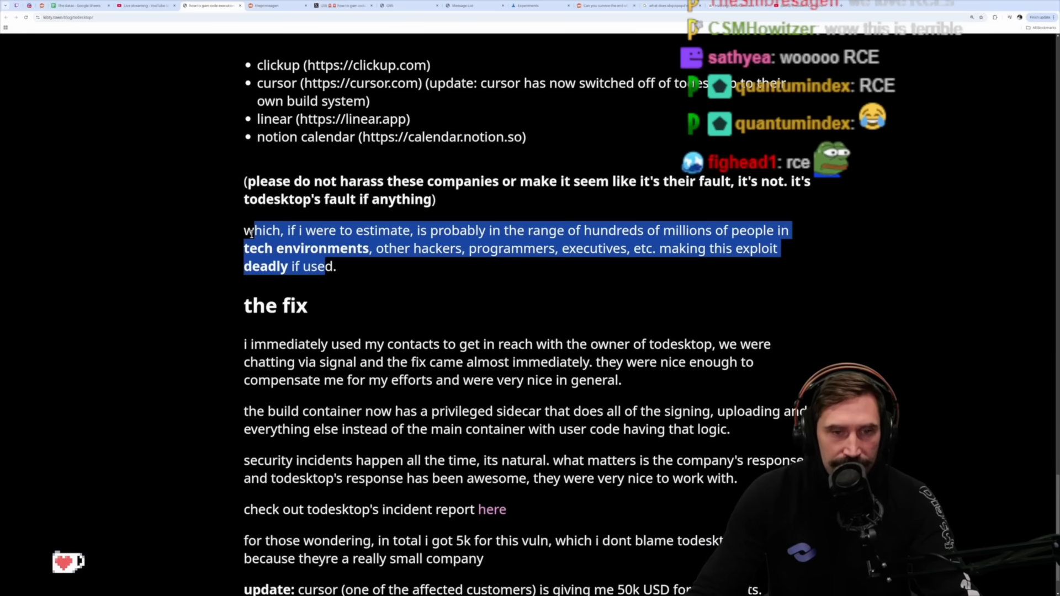
pyautogui.scroll(-3)
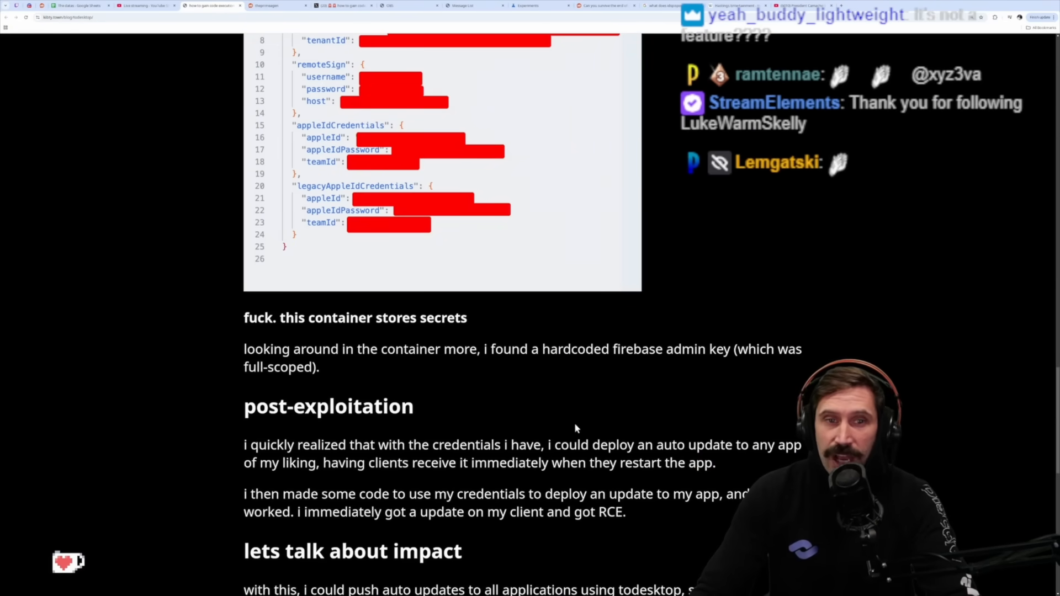
# Scroll up and down through the post's decrypted config section
pyautogui.scroll(3)
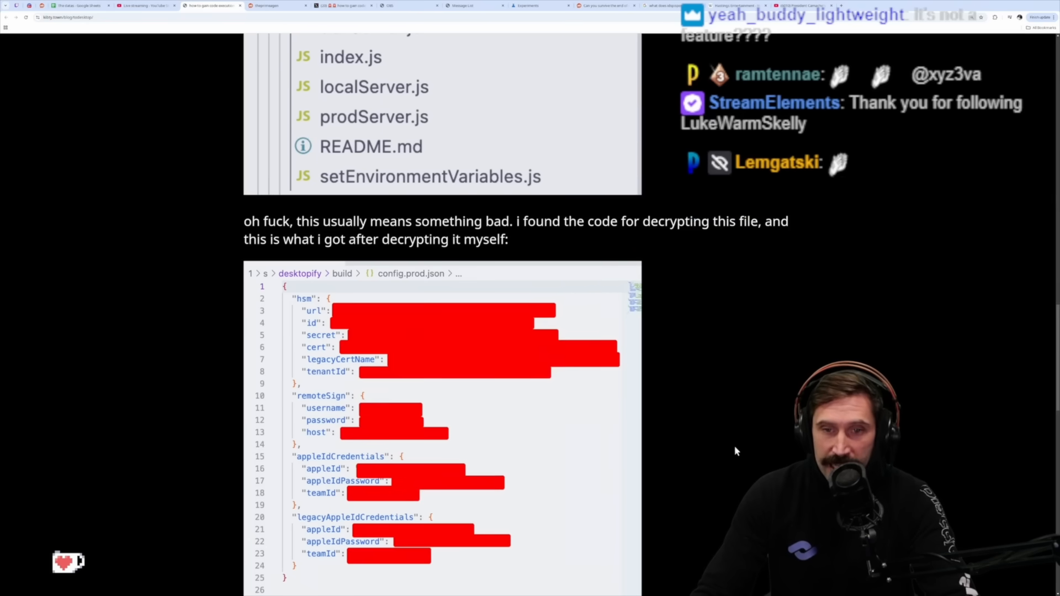
pyautogui.scroll(-3)
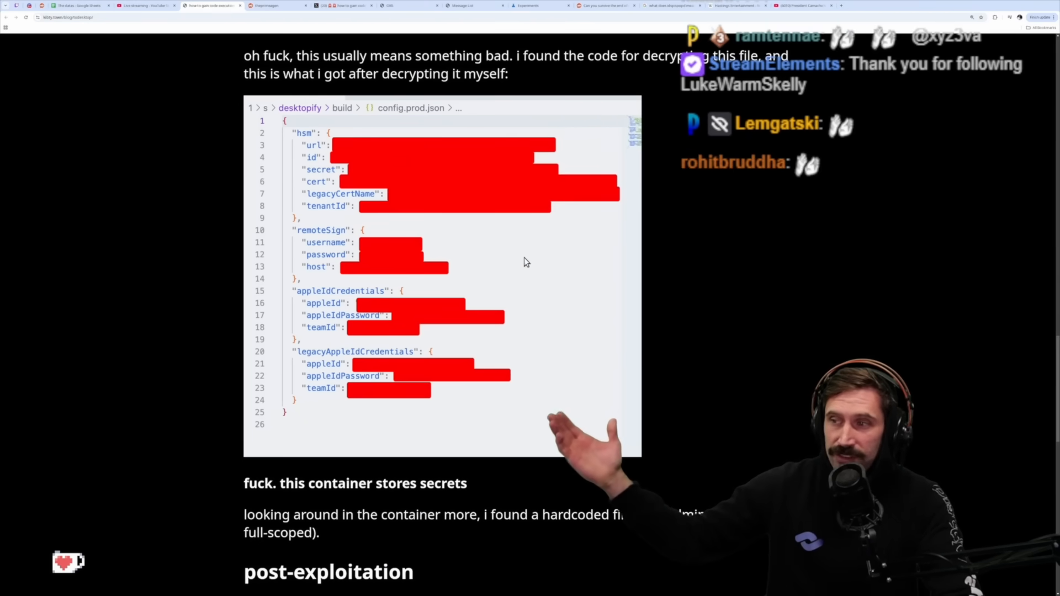
pyautogui.scroll(-3)
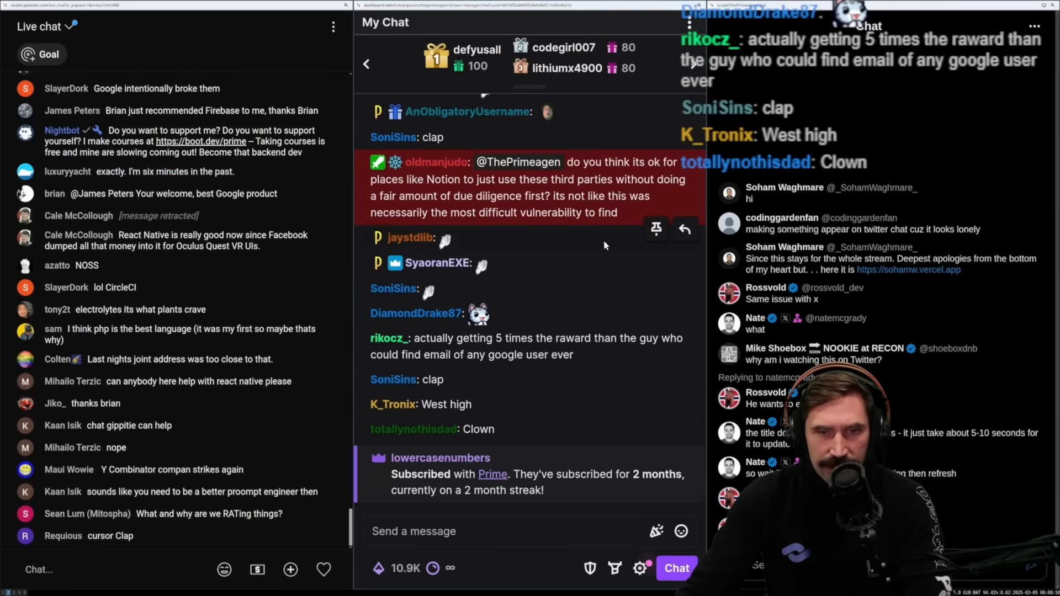
# Scroll up and down the Twitch chat messages, then go back to the todesktop post
pyautogui.scroll(3)
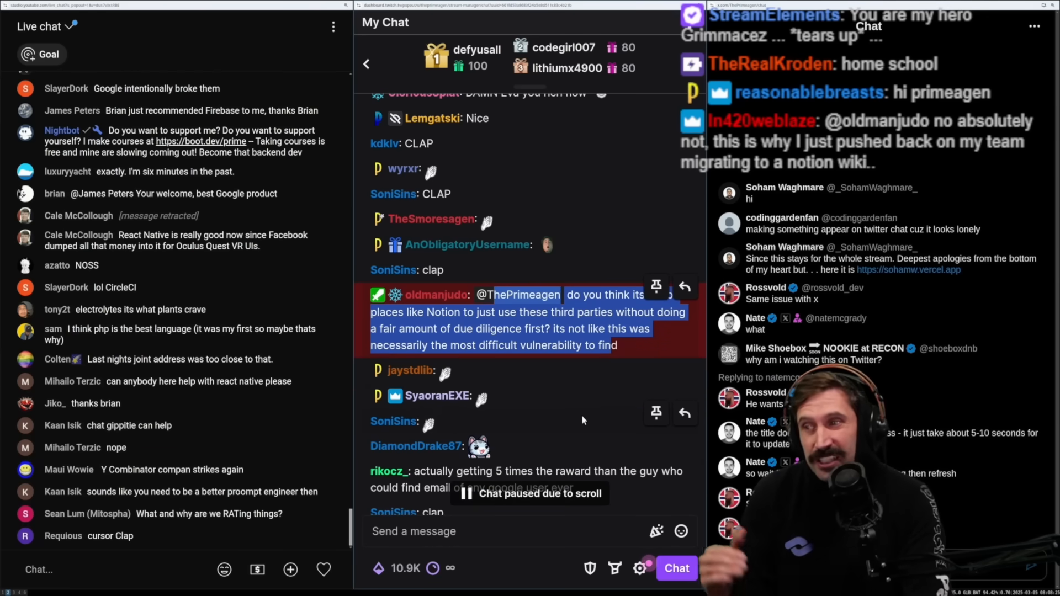
pyautogui.scroll(-3)
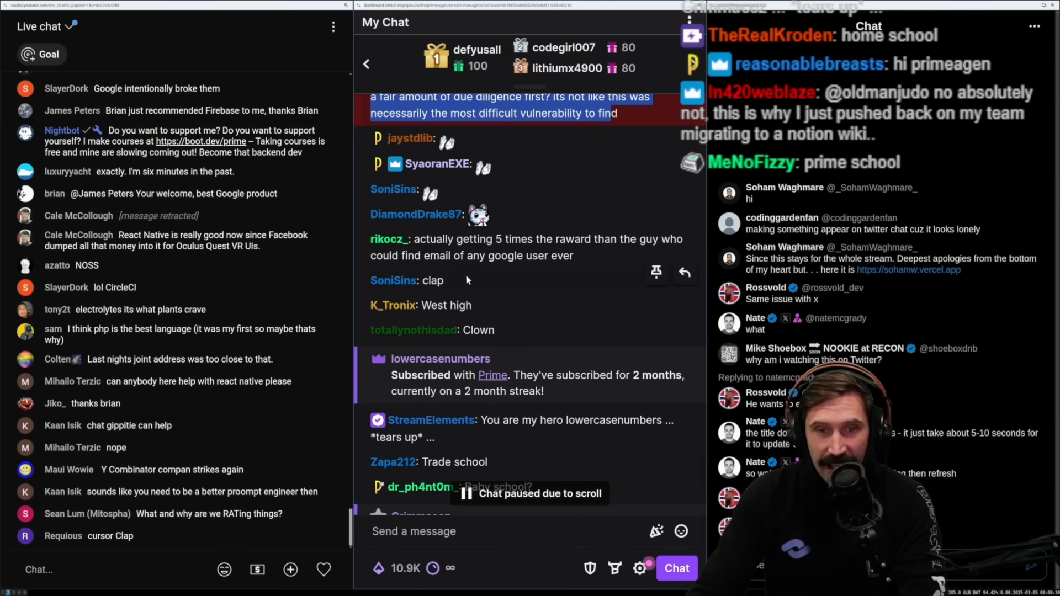
pyautogui.moveTo(561, 312)
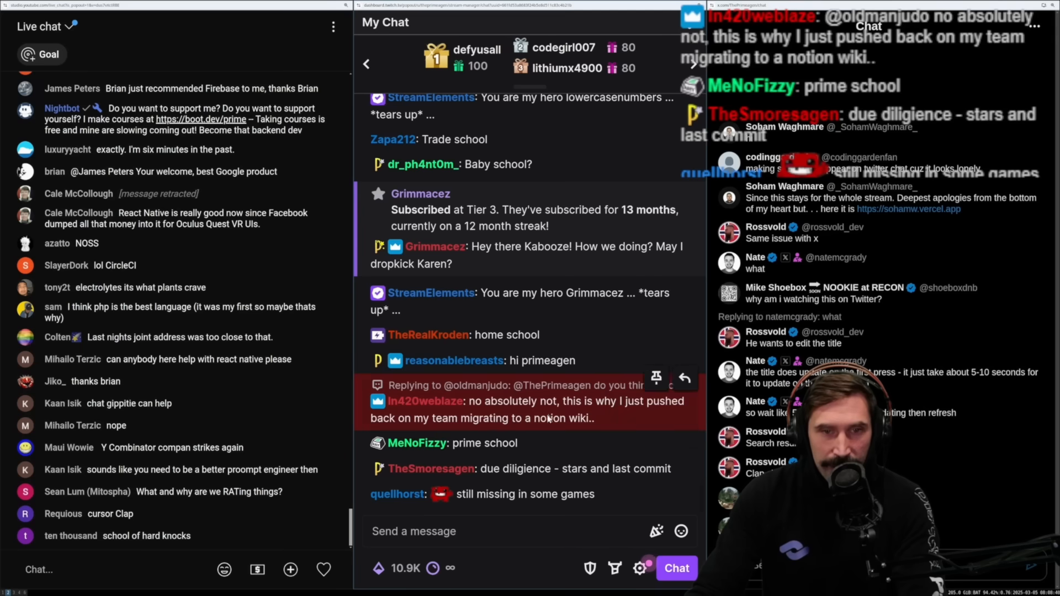
pyautogui.scroll(3)
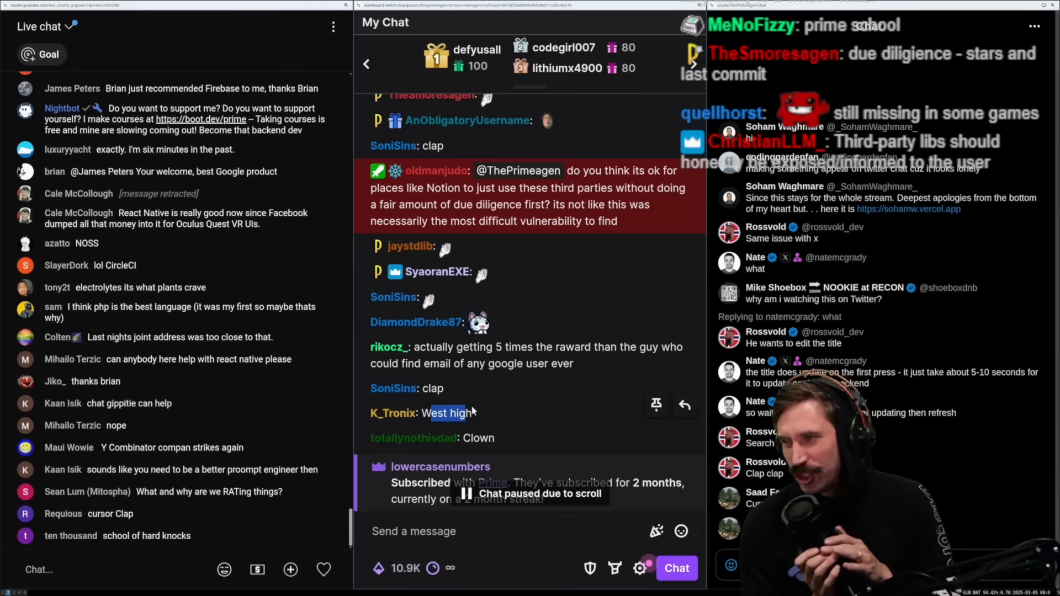
pyautogui.scroll(-3)
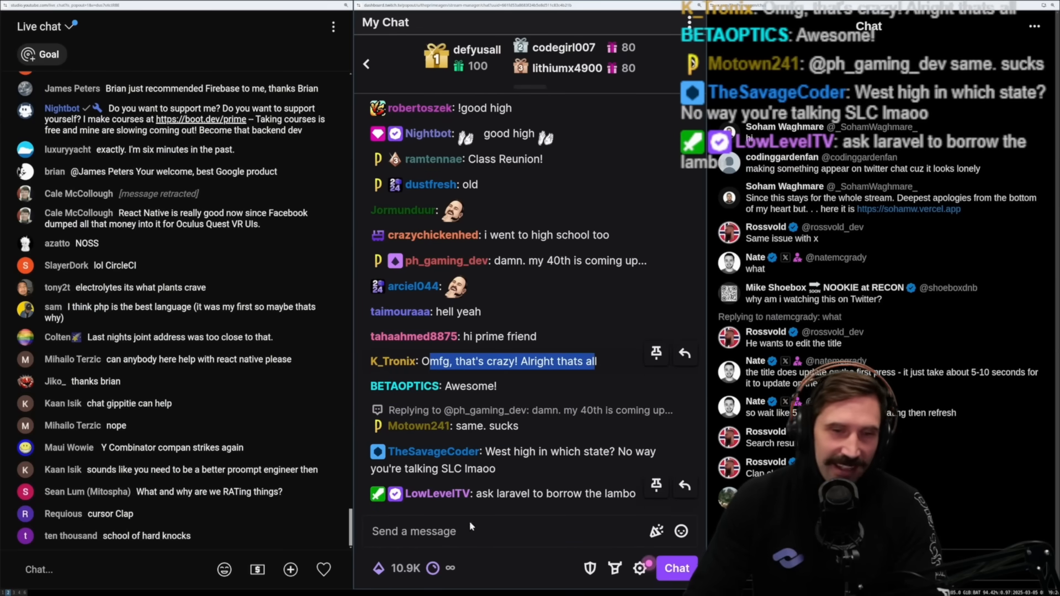
pyautogui.click(473, 531)
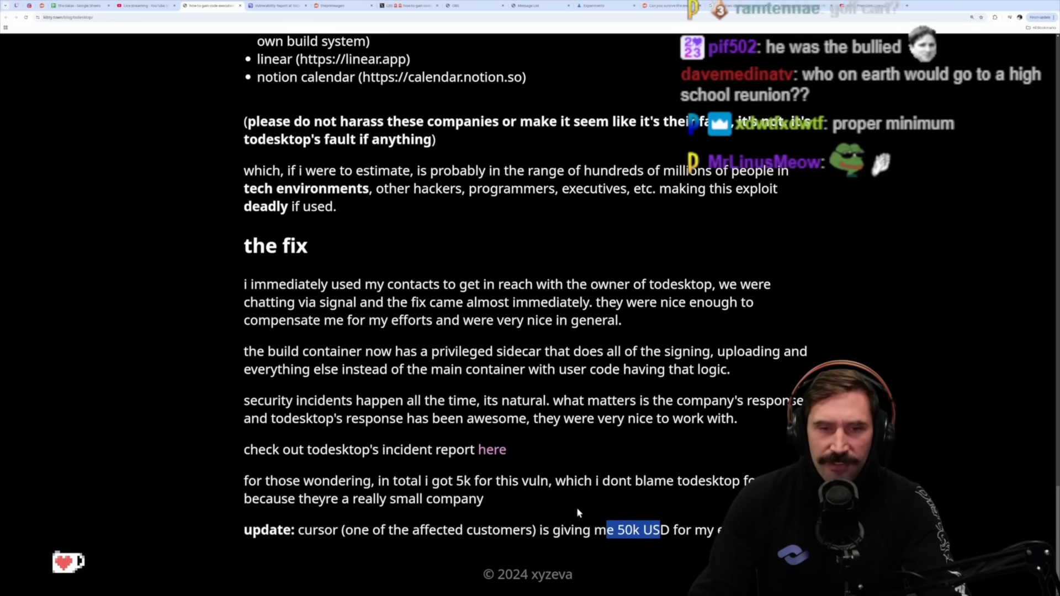
# Scroll back and forth around the post's fix section with the $50k USD line
pyautogui.scroll(3)
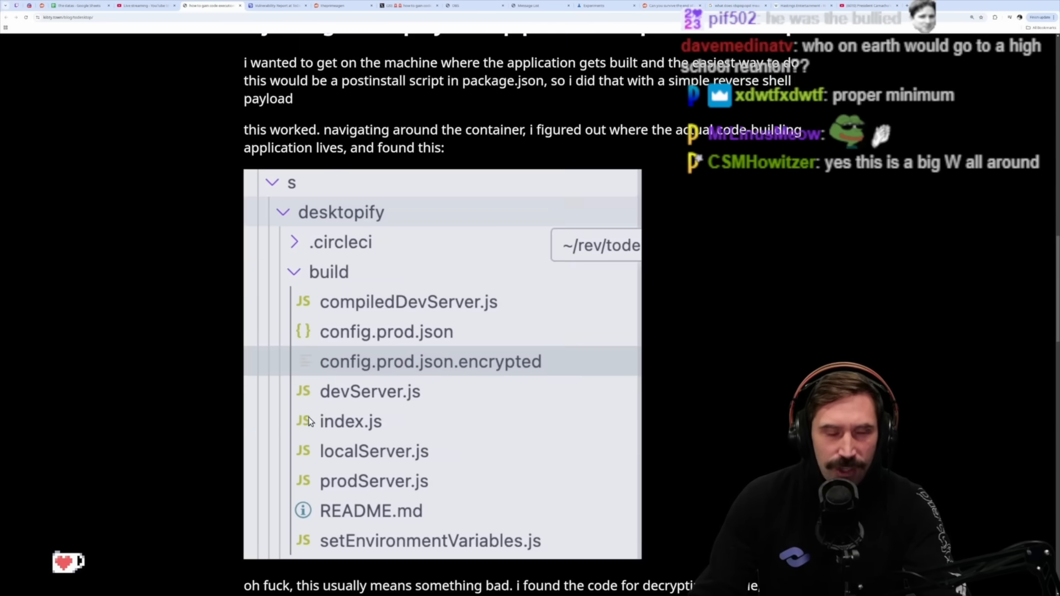
pyautogui.scroll(3)
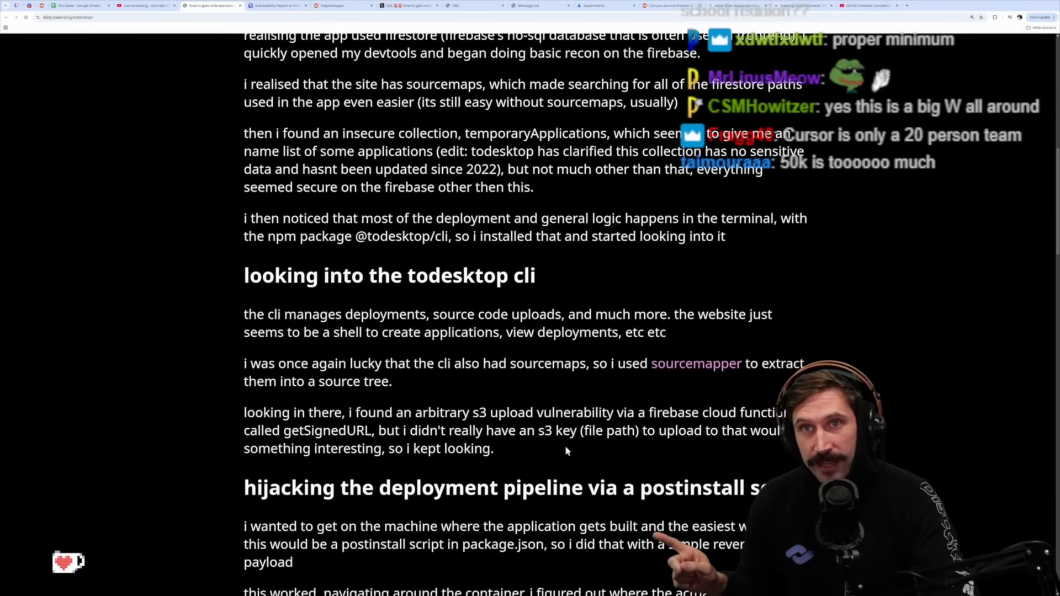
pyautogui.scroll(3)
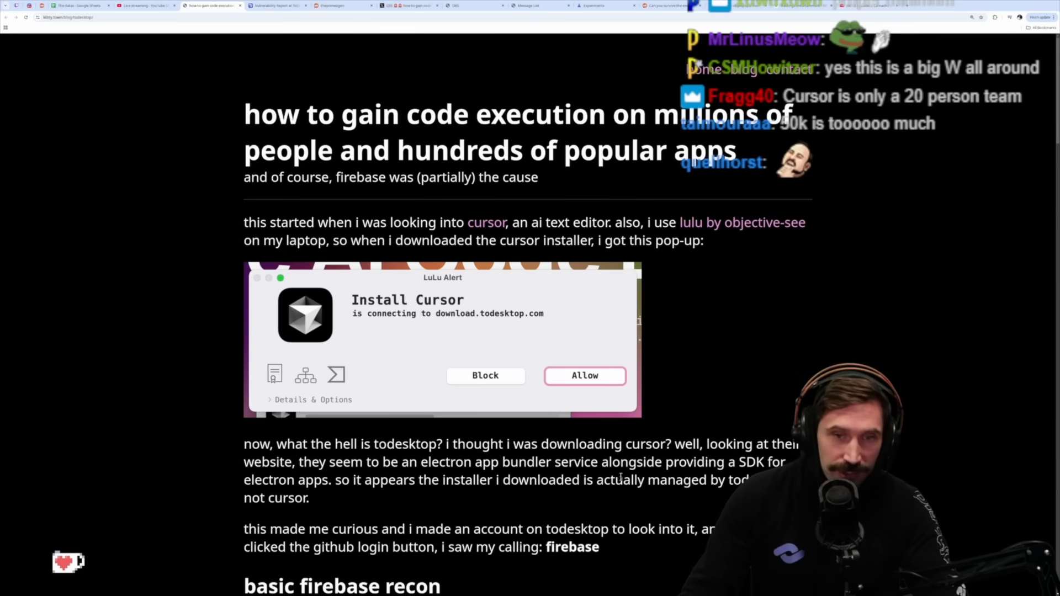
pyautogui.scroll(-3)
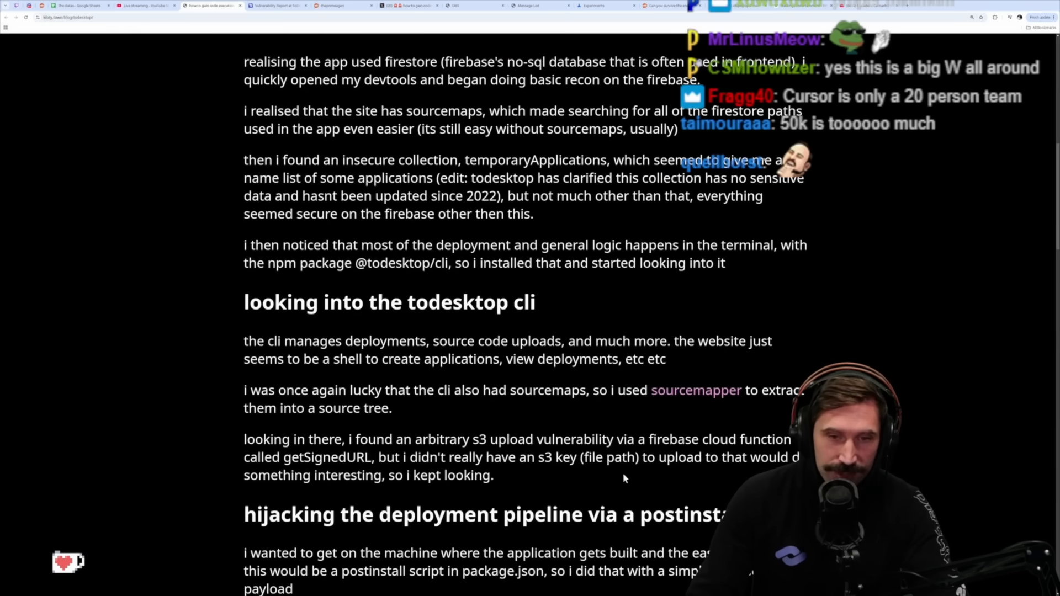
pyautogui.scroll(-3)
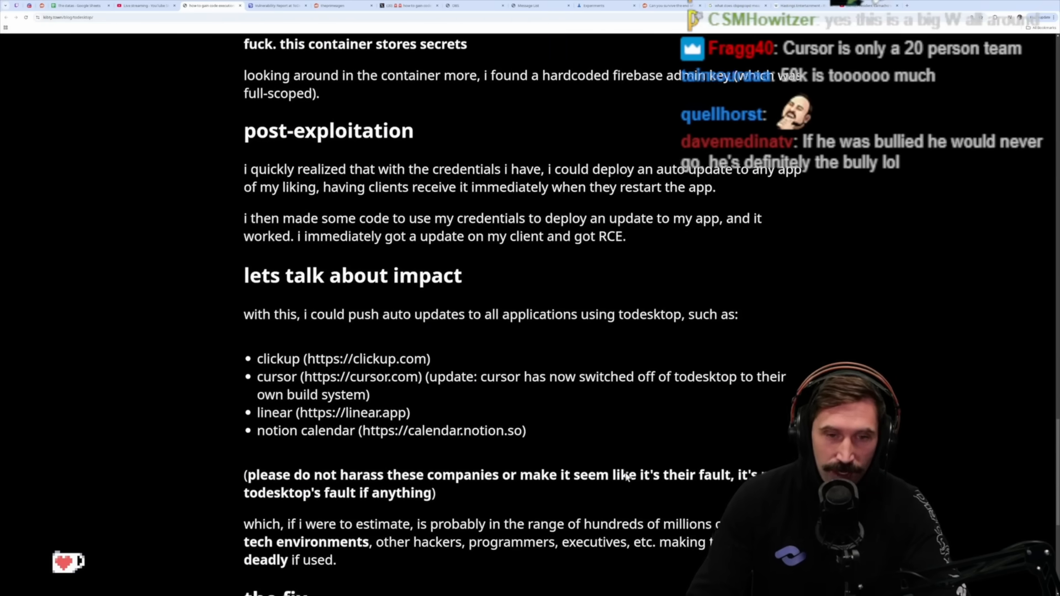
pyautogui.scroll(-3)
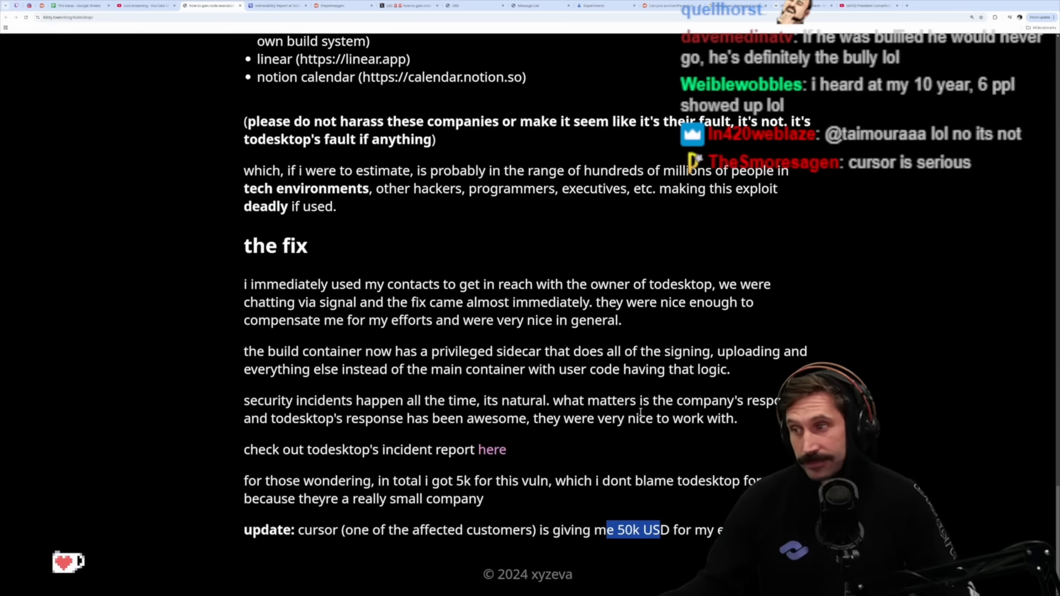
pyautogui.scroll(3)
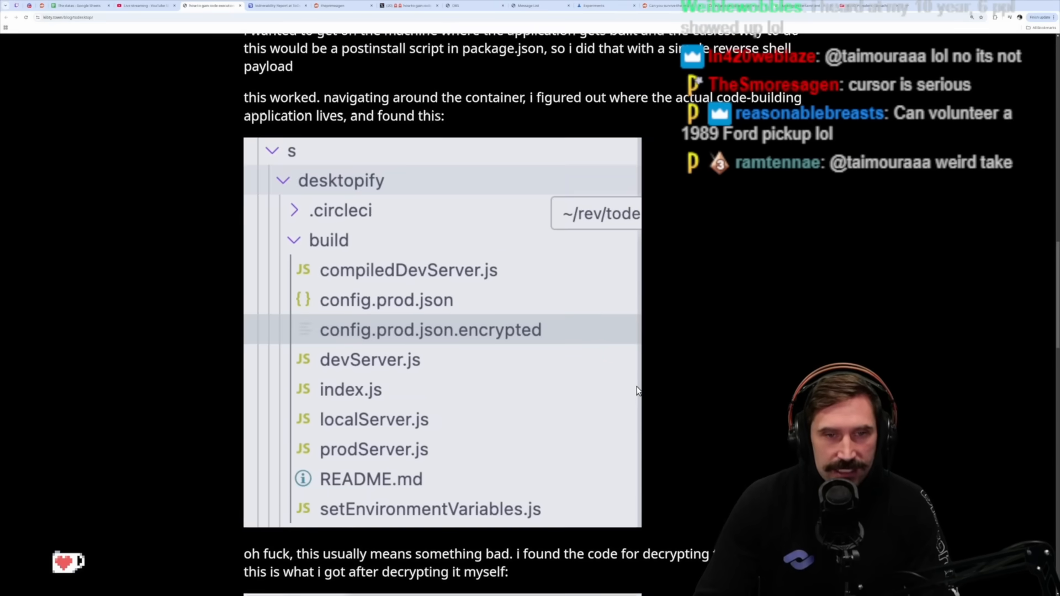
pyautogui.scroll(-3)
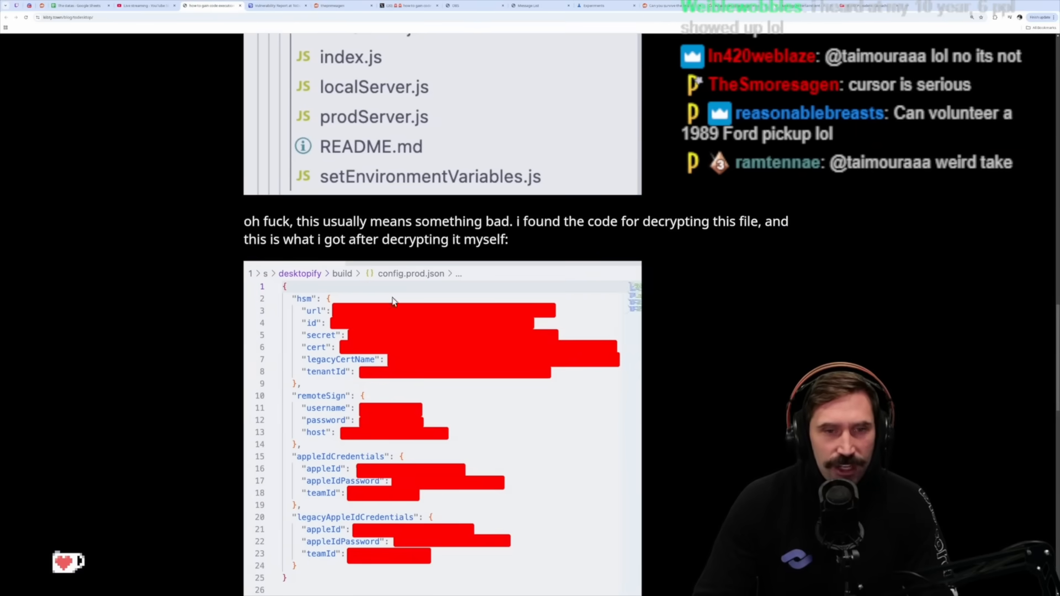
pyautogui.scroll(3)
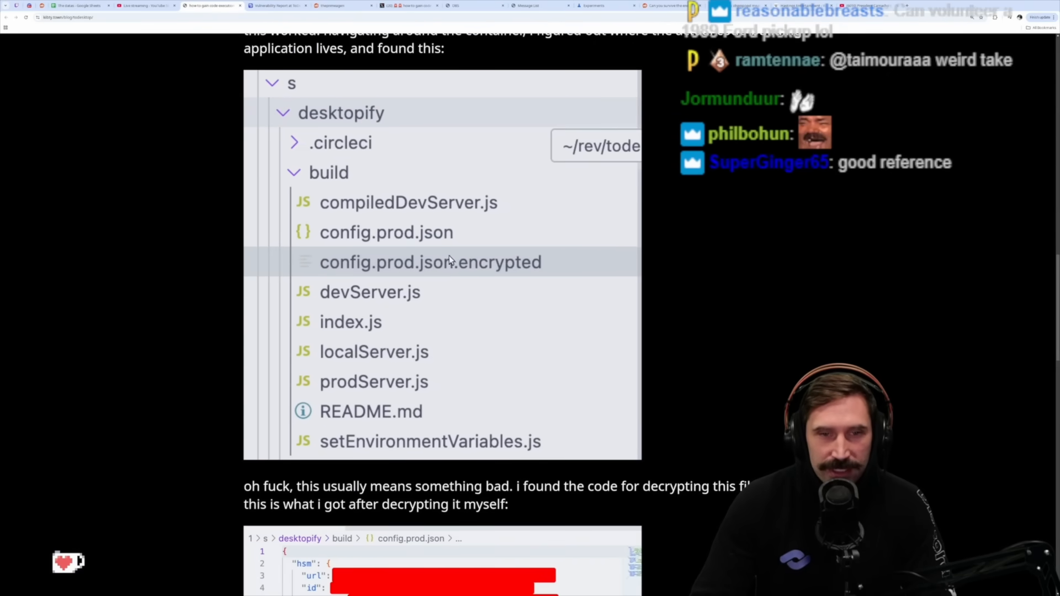
pyautogui.scroll(-3)
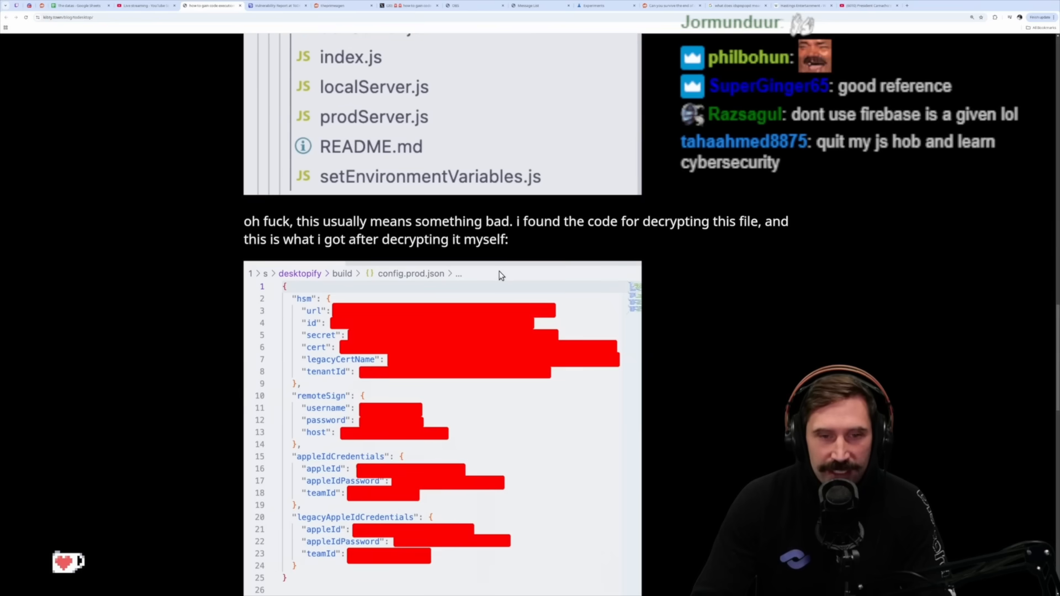
pyautogui.scroll(-3)
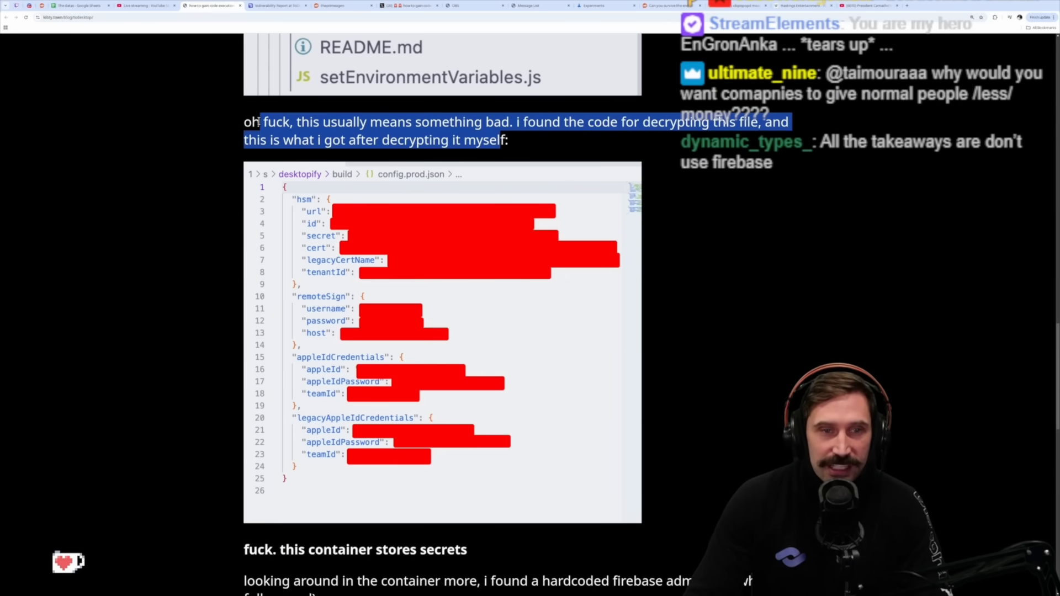
pyautogui.scroll(-3)
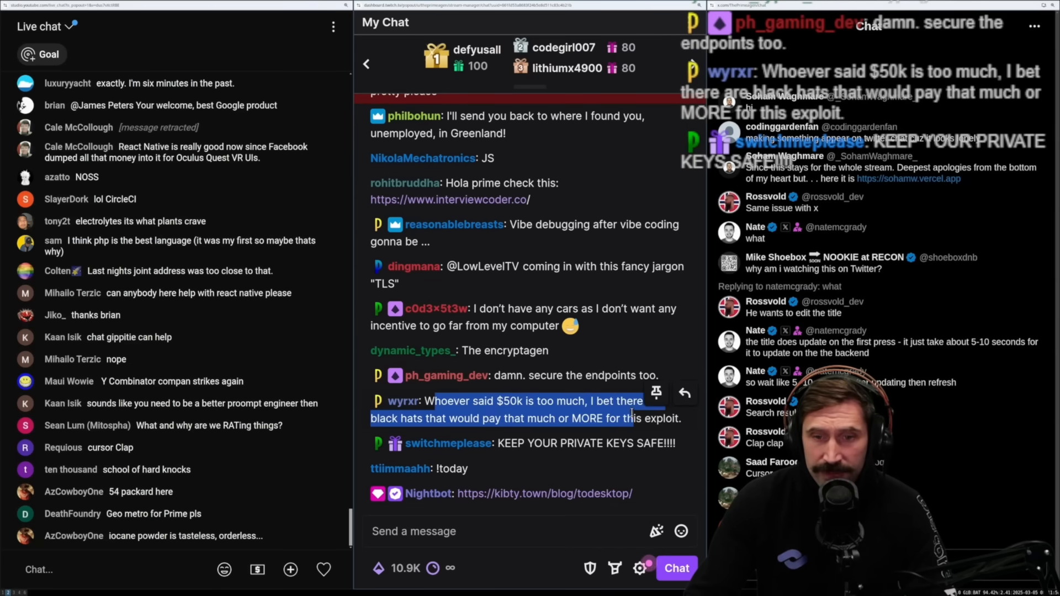
# Focus the 'Send a message' box at the bottom of the Twitch chat
pyautogui.click(527, 530)
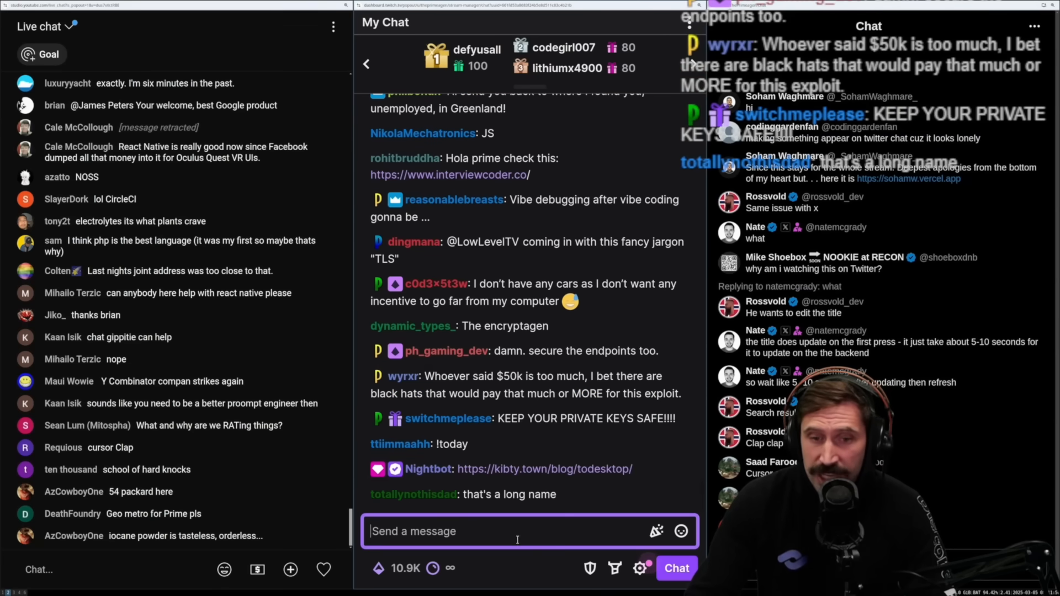